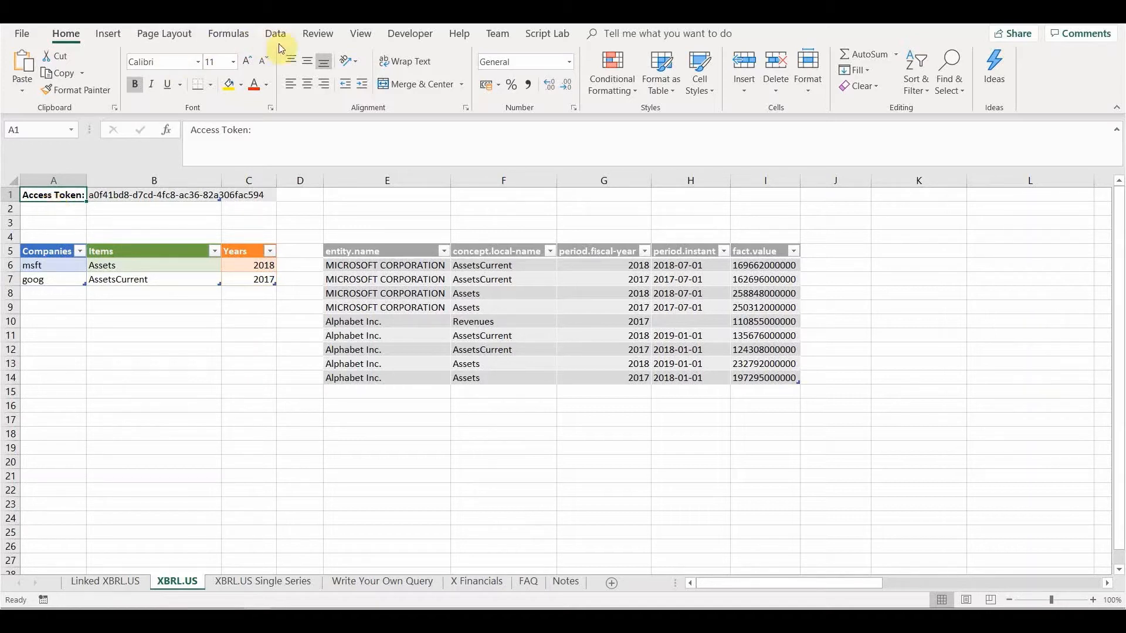
# Refresh all queries from the Data ribbon to renew the access token.
pyautogui.click(275, 33)
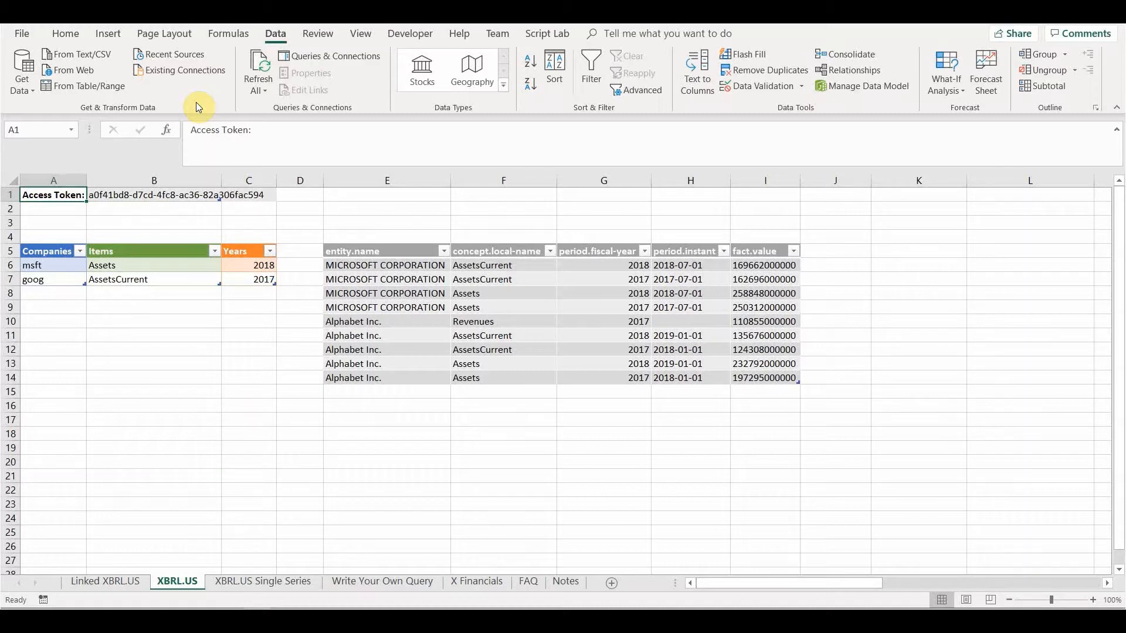
pyautogui.click(257, 68)
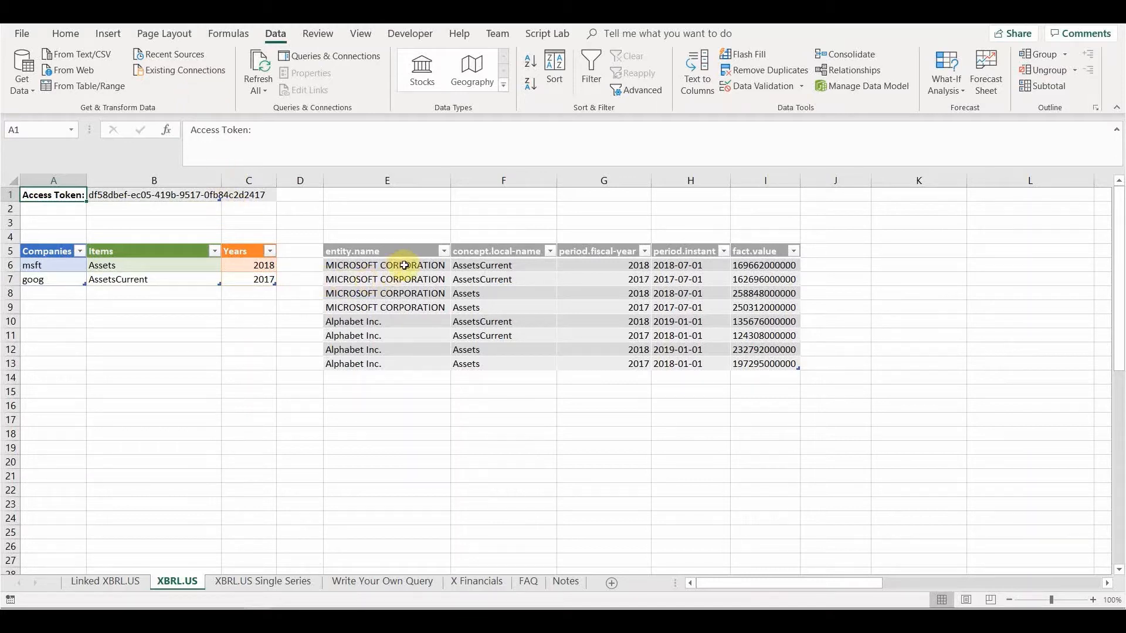
pyautogui.click(386, 265)
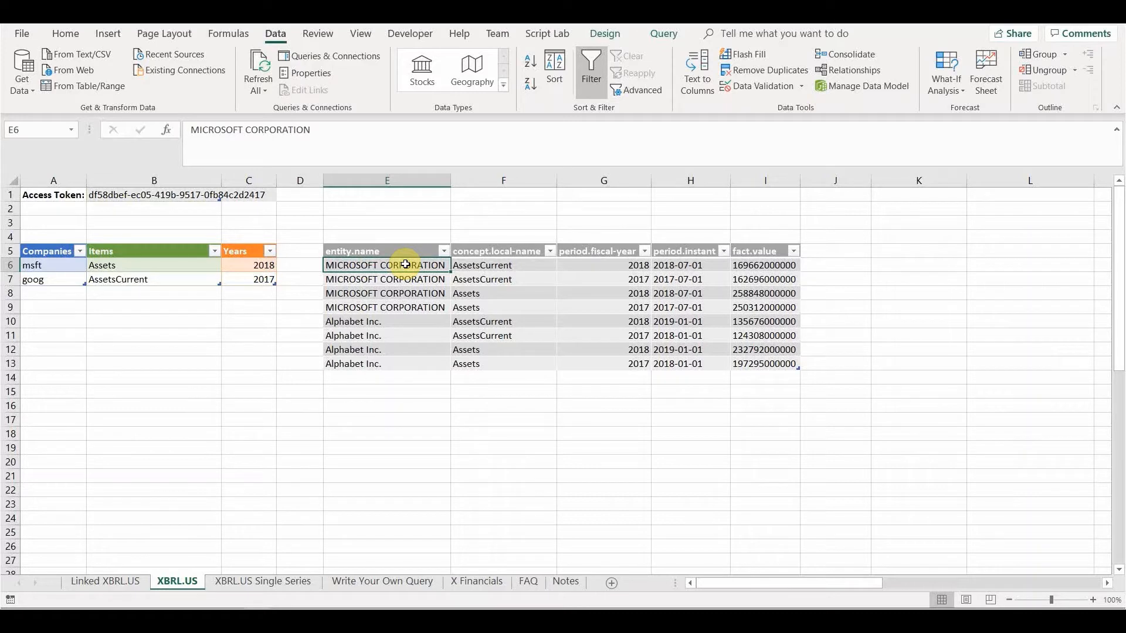
pyautogui.rightClick(386, 265)
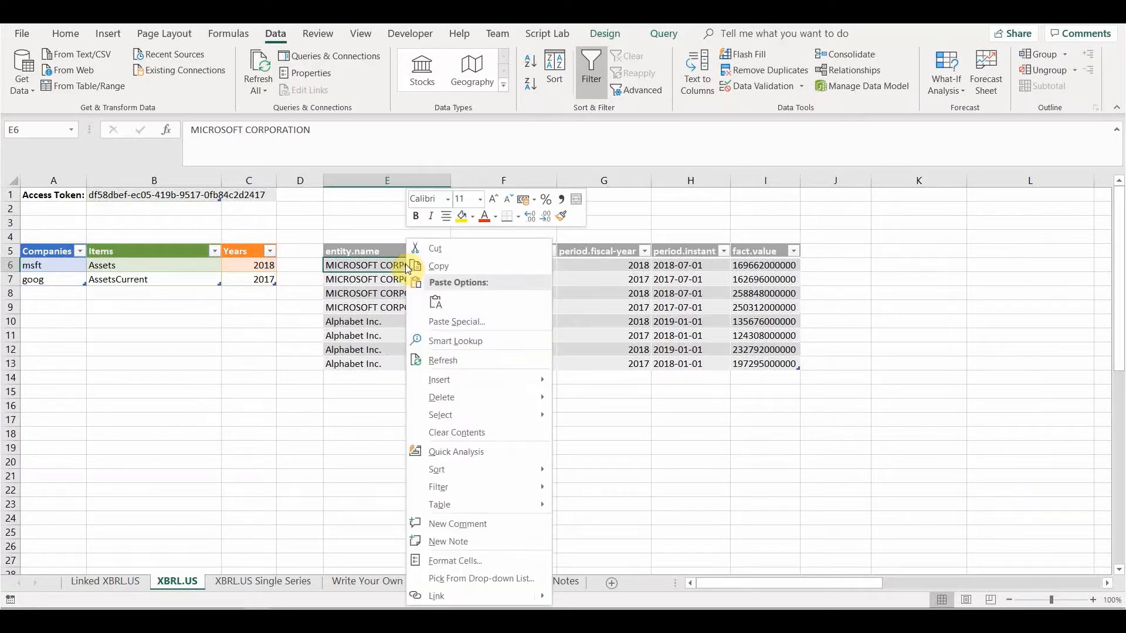
pyautogui.click(442, 359)
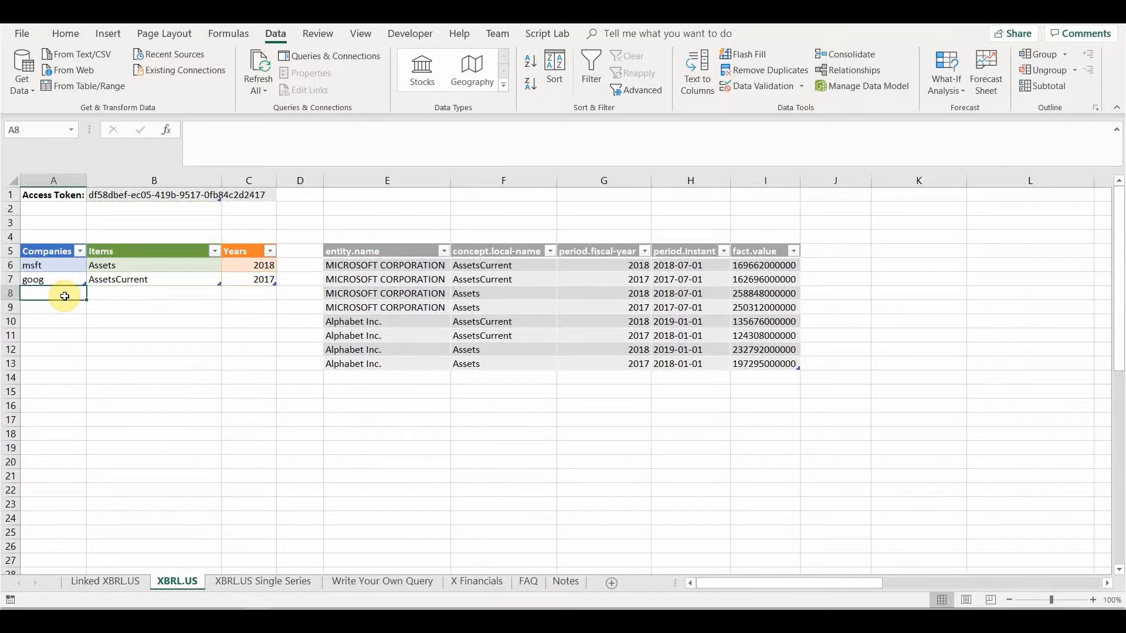
# Enter ibm as a third company below goog in the Companies table.
pyautogui.write('ibm')
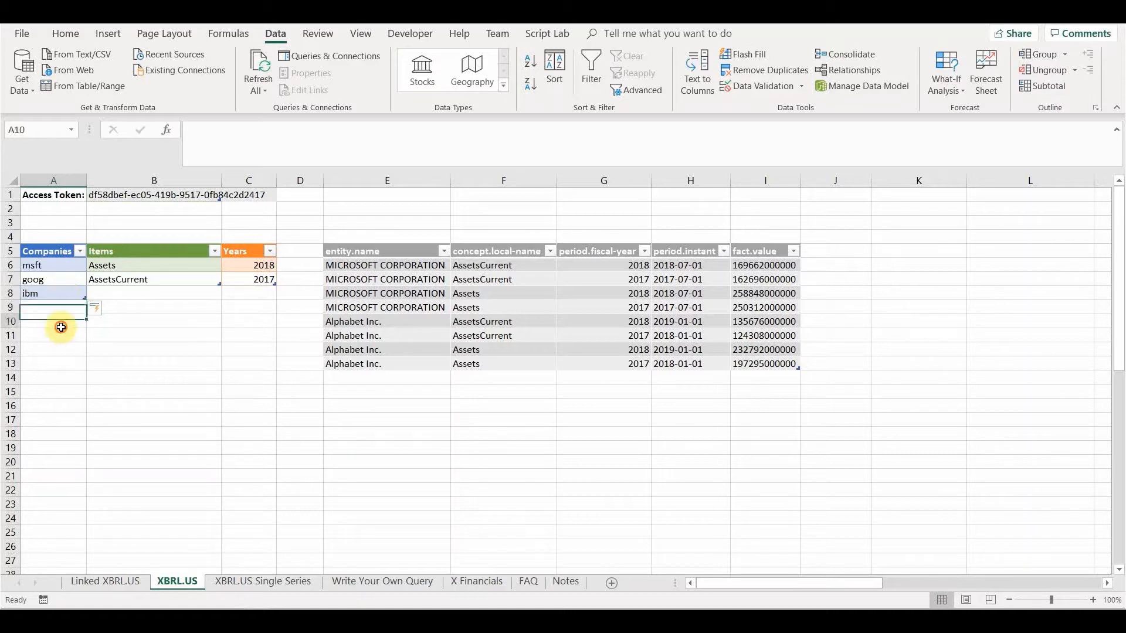
pyautogui.click(53, 321)
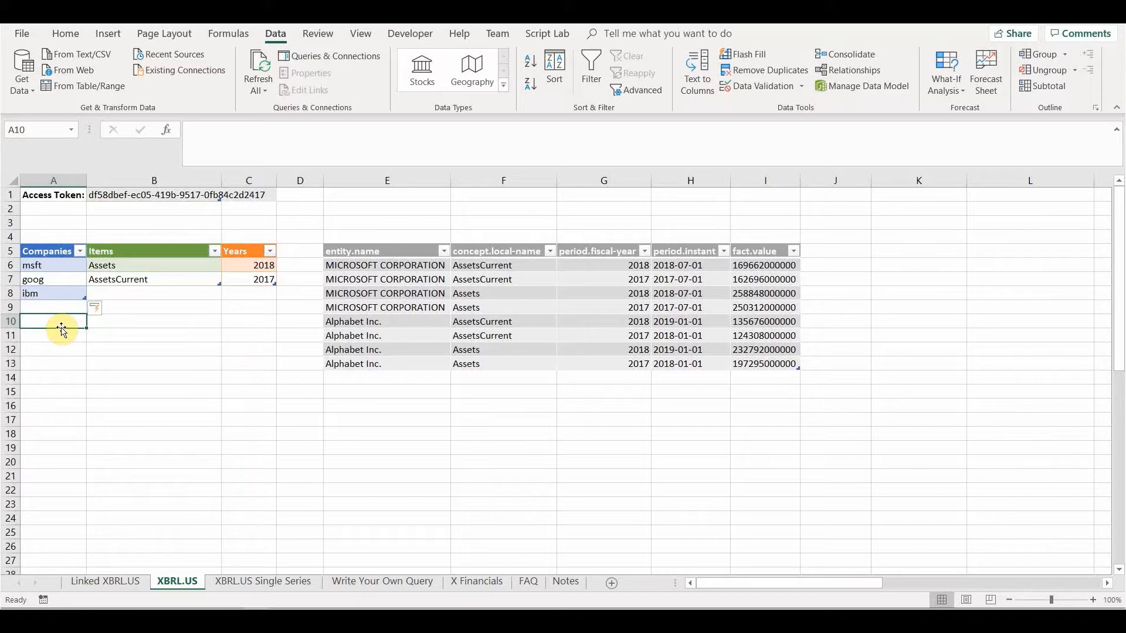
pyautogui.click(53, 293)
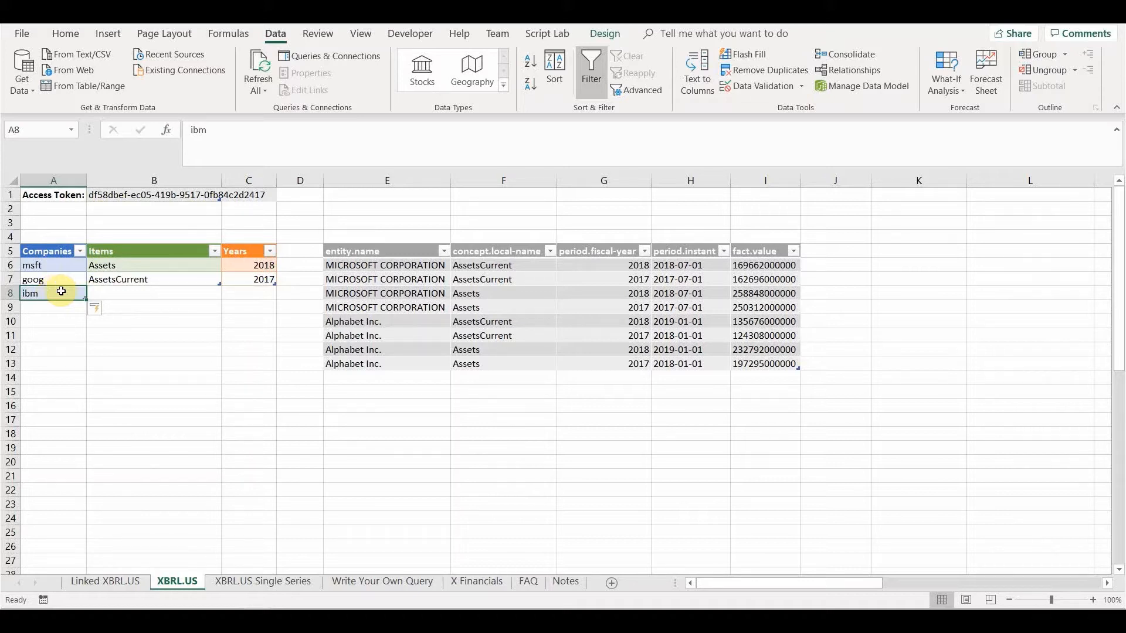
# Refresh the results table so it includes International Business Machines facts.
pyautogui.click(386, 307)
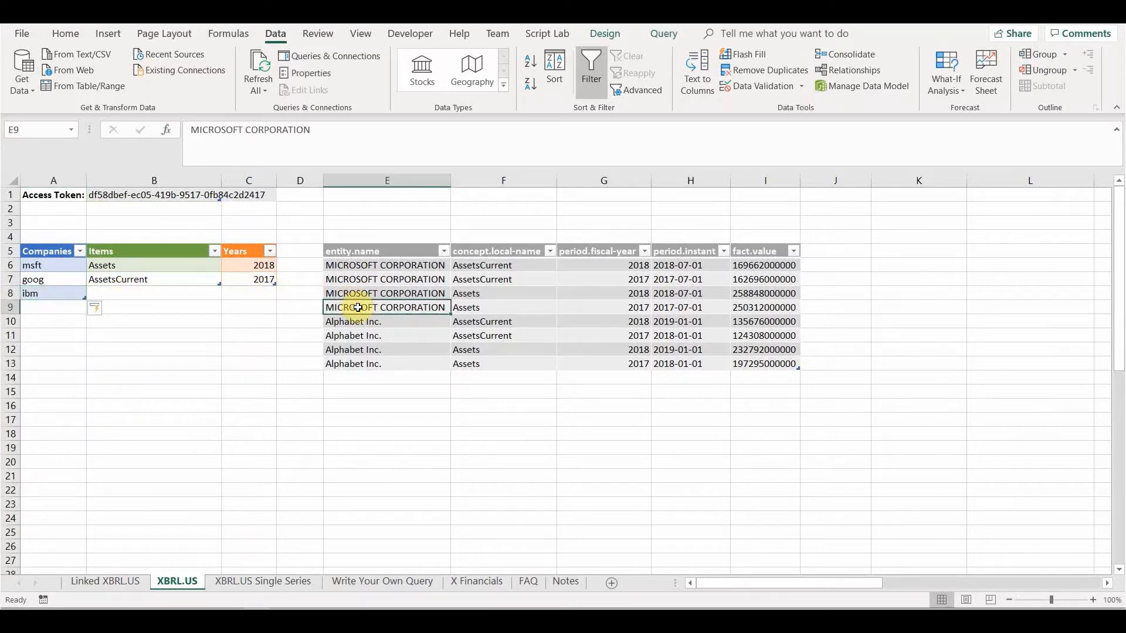
pyautogui.rightClick(387, 308)
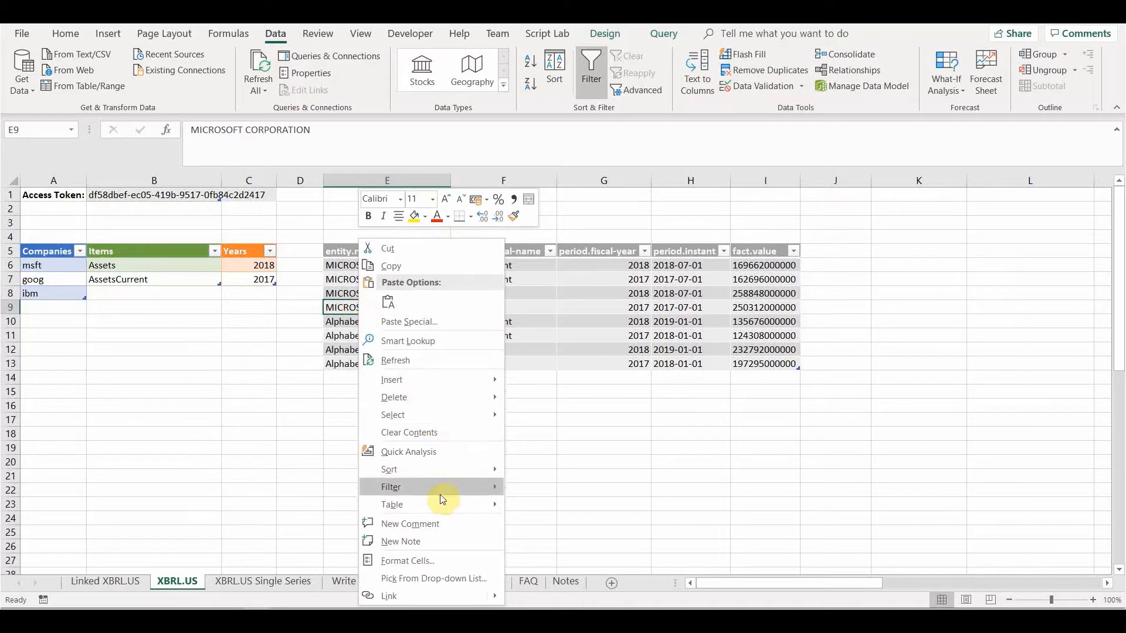
pyautogui.click(396, 360)
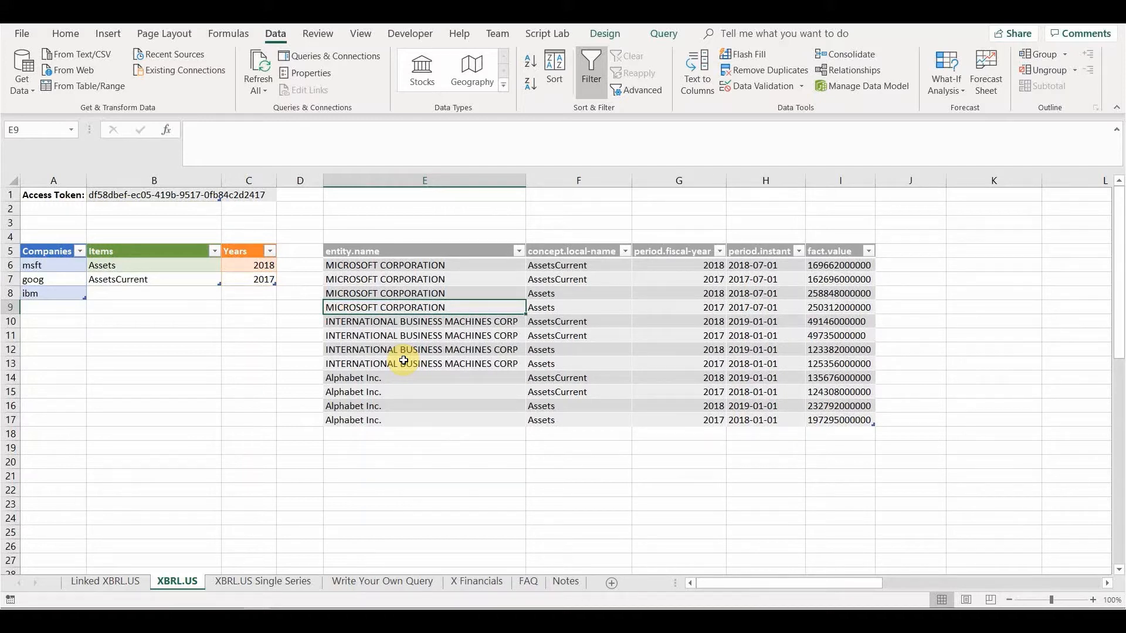
pyautogui.moveTo(226, 304)
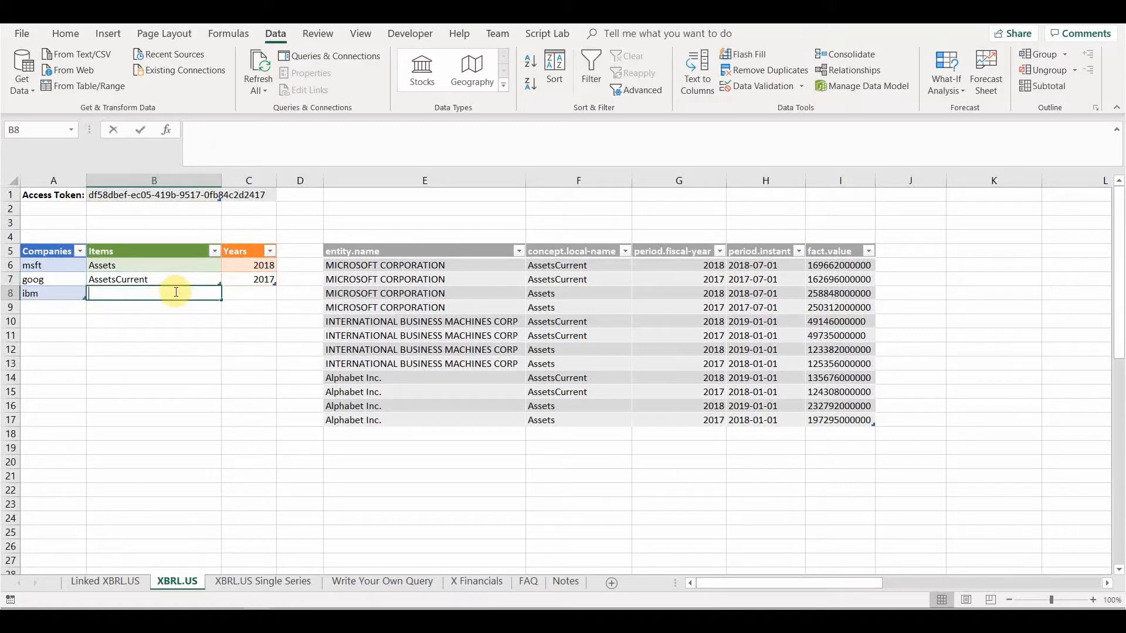
# Add Revenues as a third item and refresh the results table.
pyautogui.write('Revenues')
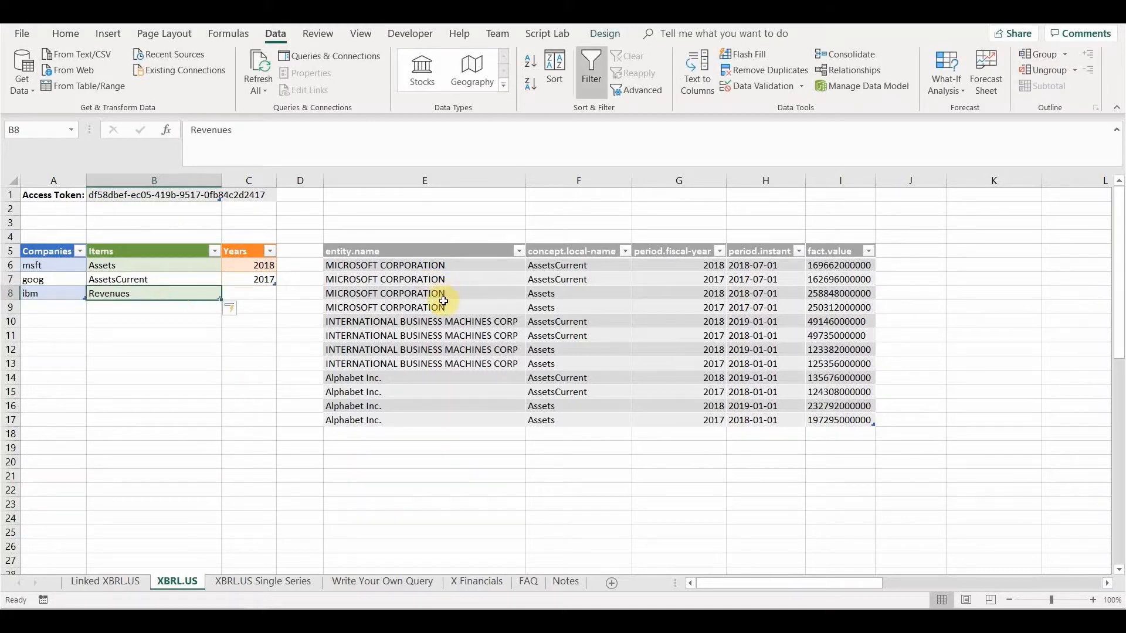
pyautogui.rightClick(425, 307)
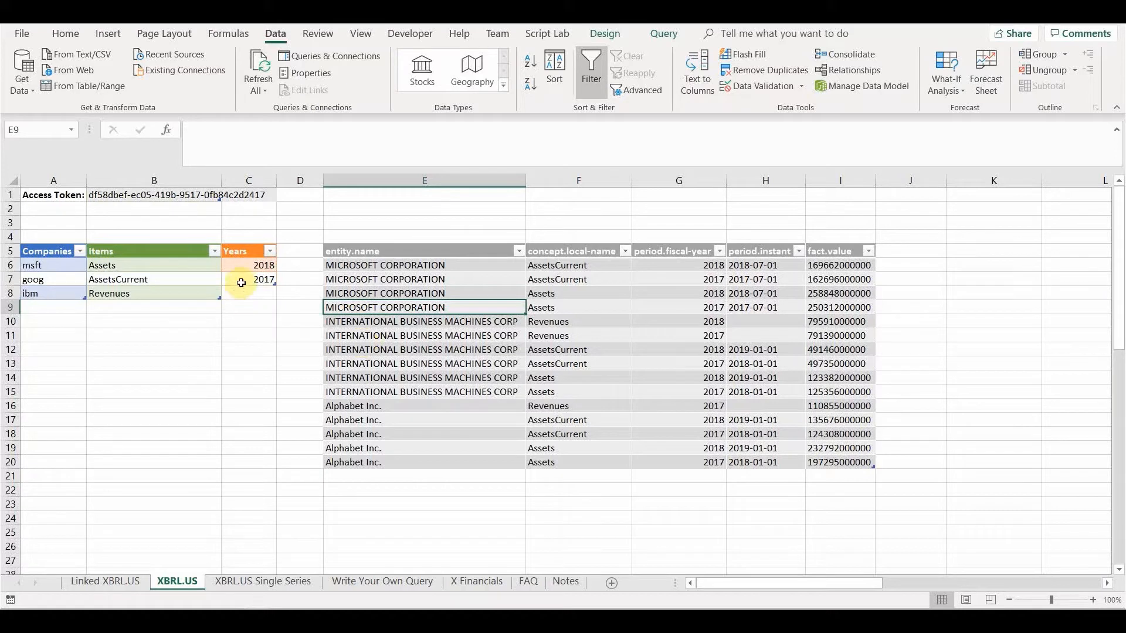
# Extend the Years series from 2018 down to 2014 and refresh the results.
pyautogui.click(249, 265)
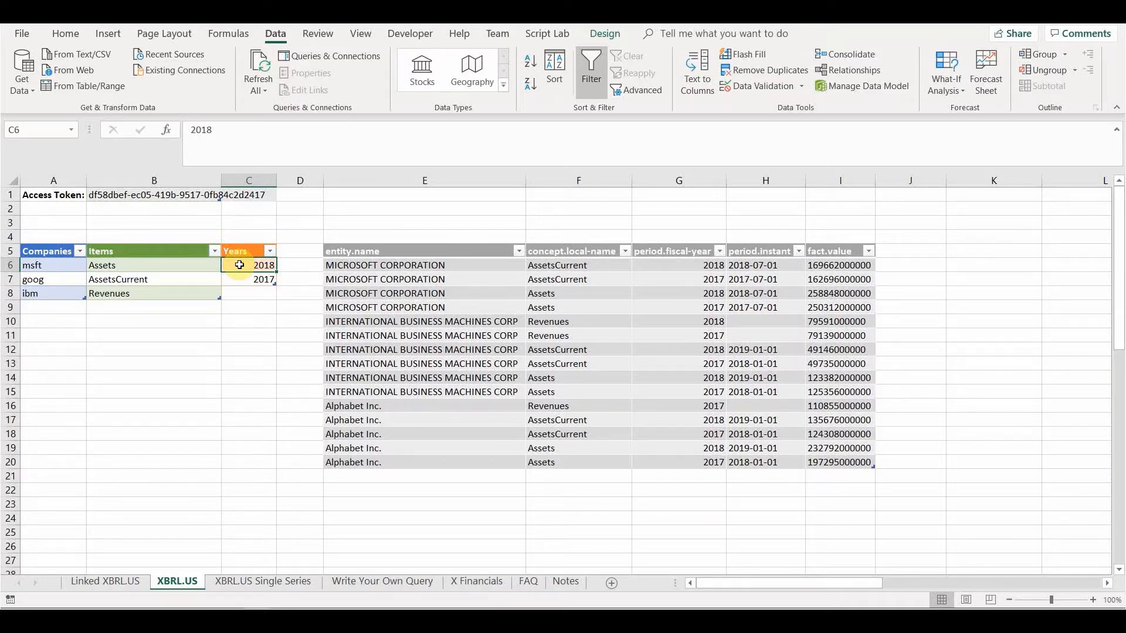
pyautogui.moveTo(249, 265); pyautogui.dragTo(249, 279)
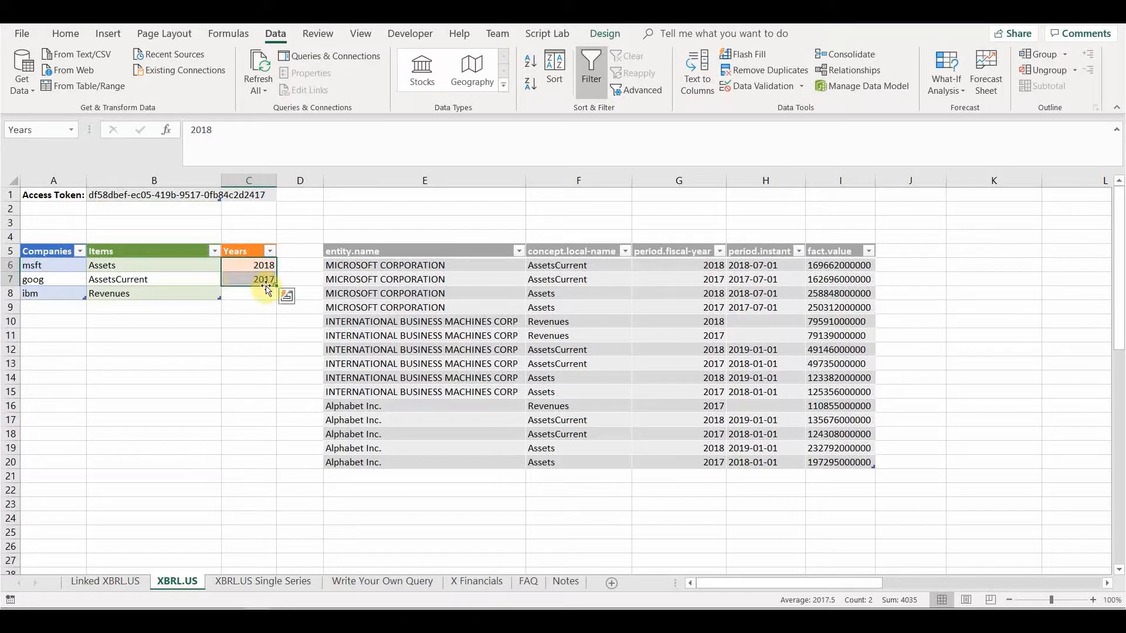
pyautogui.moveTo(268, 285); pyautogui.dragTo(275, 326)
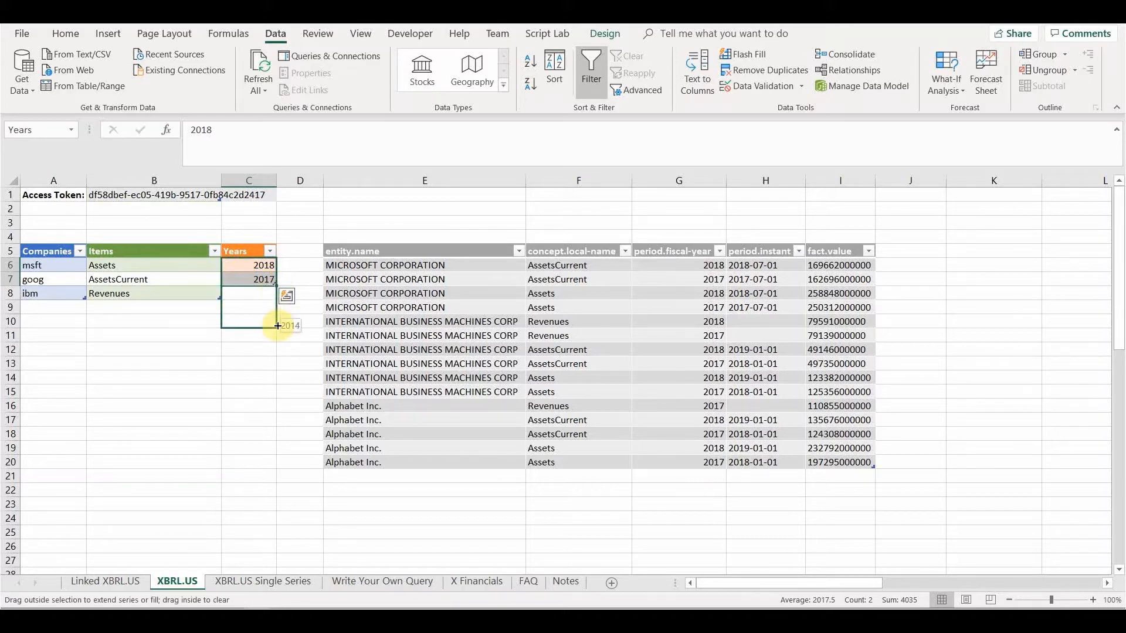
pyautogui.moveTo(262, 293); pyautogui.dragTo(263, 321)
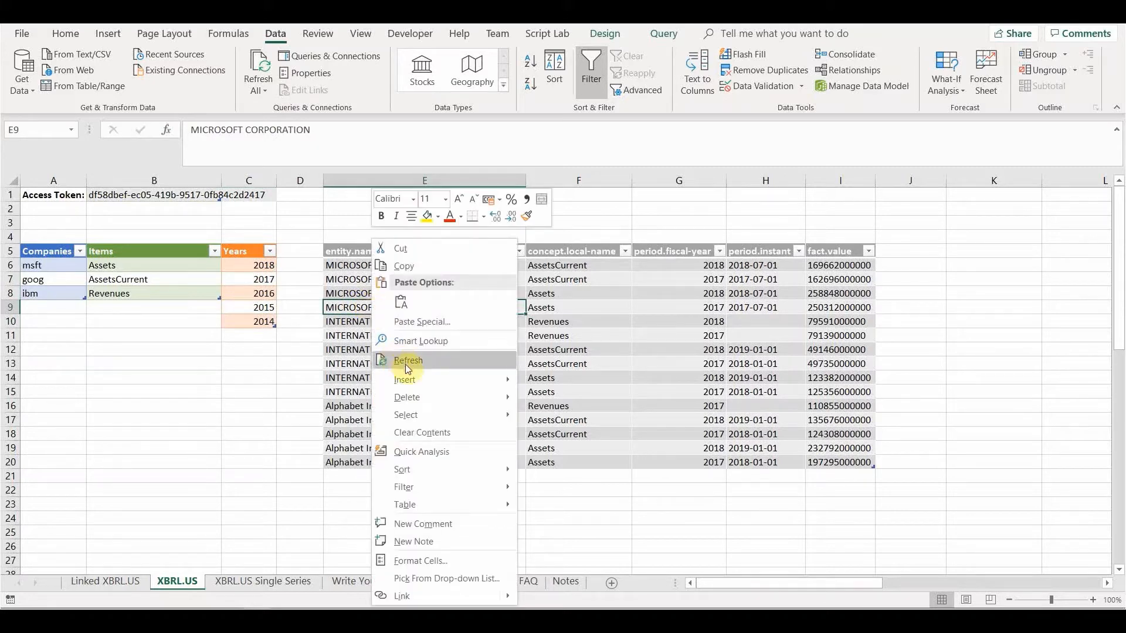
pyautogui.click(408, 361)
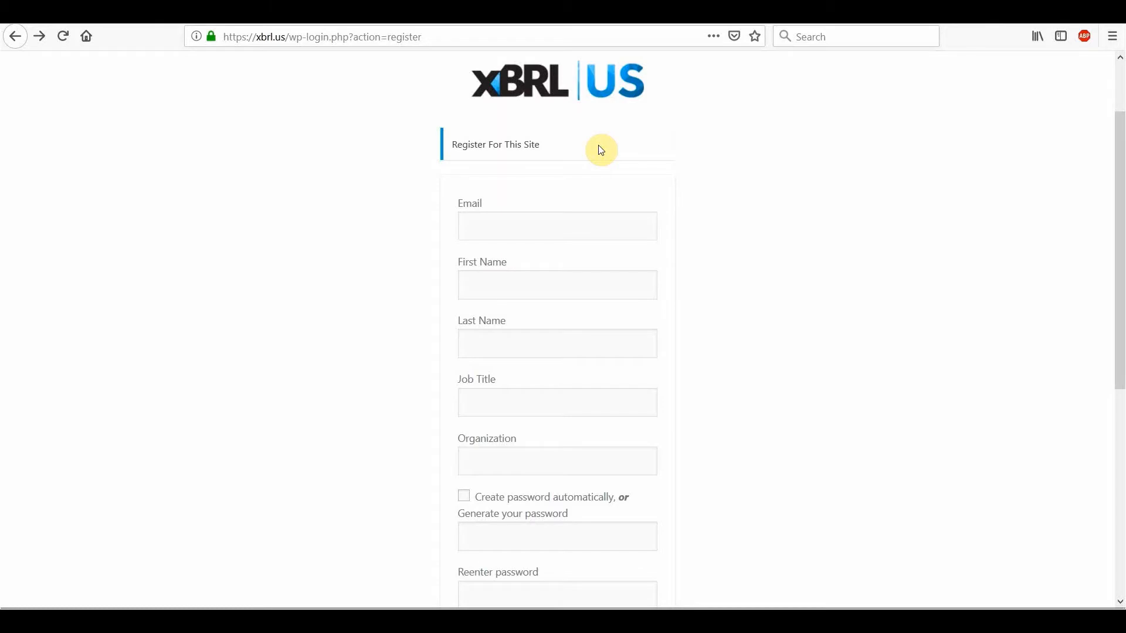
pyautogui.moveTo(554, 254)
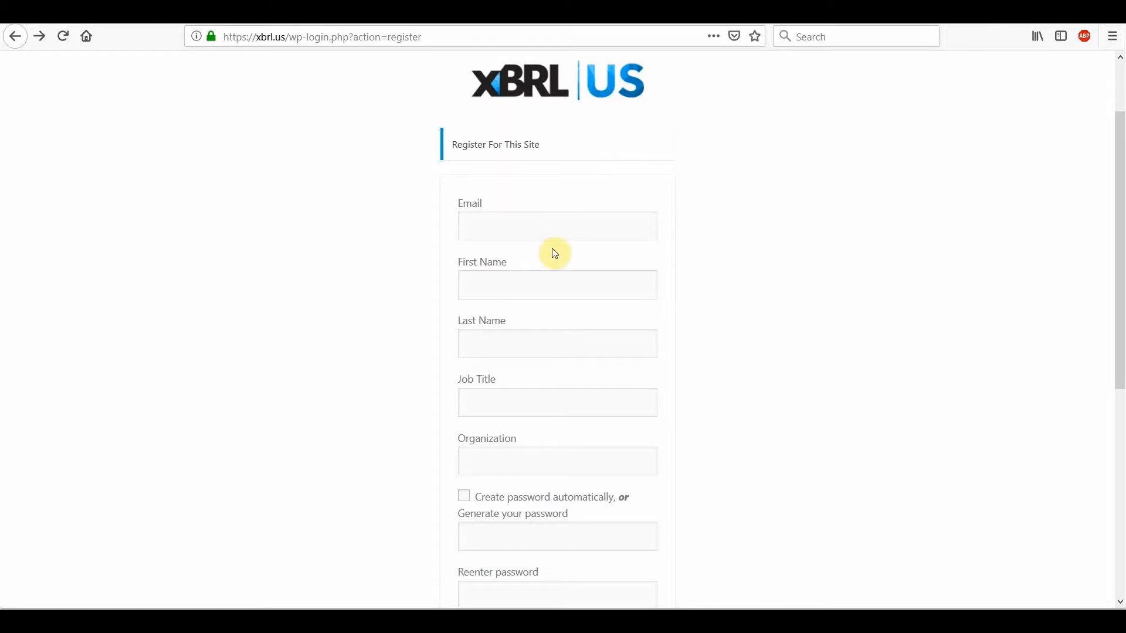
# Leave the registration form and return to the xbrl.us home page.
pyautogui.click(556, 225)
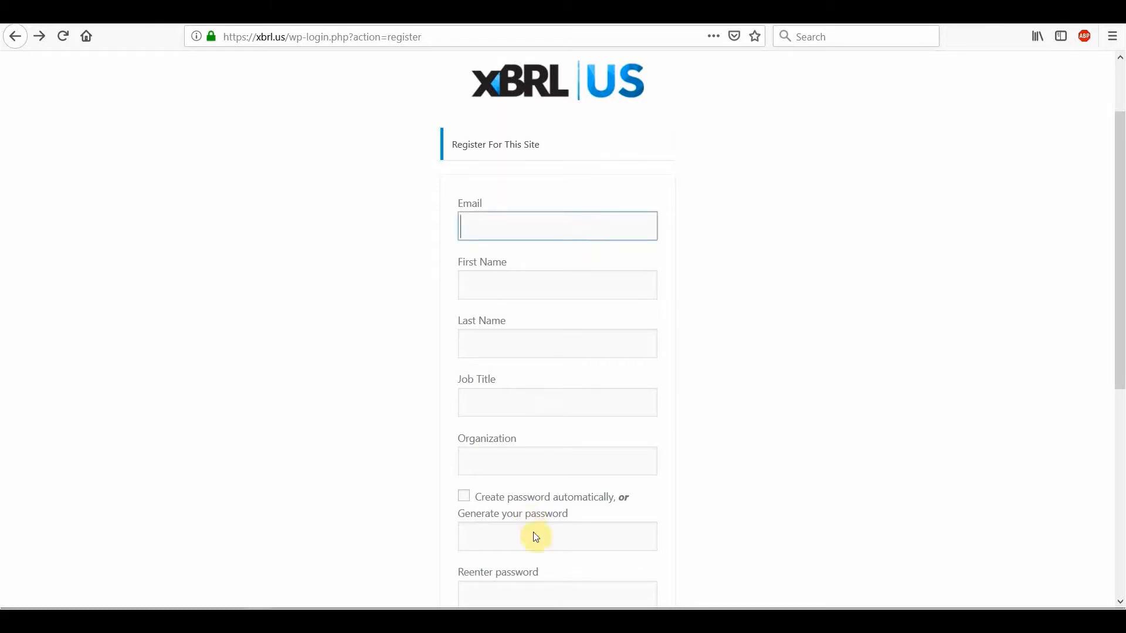
pyautogui.click(557, 536)
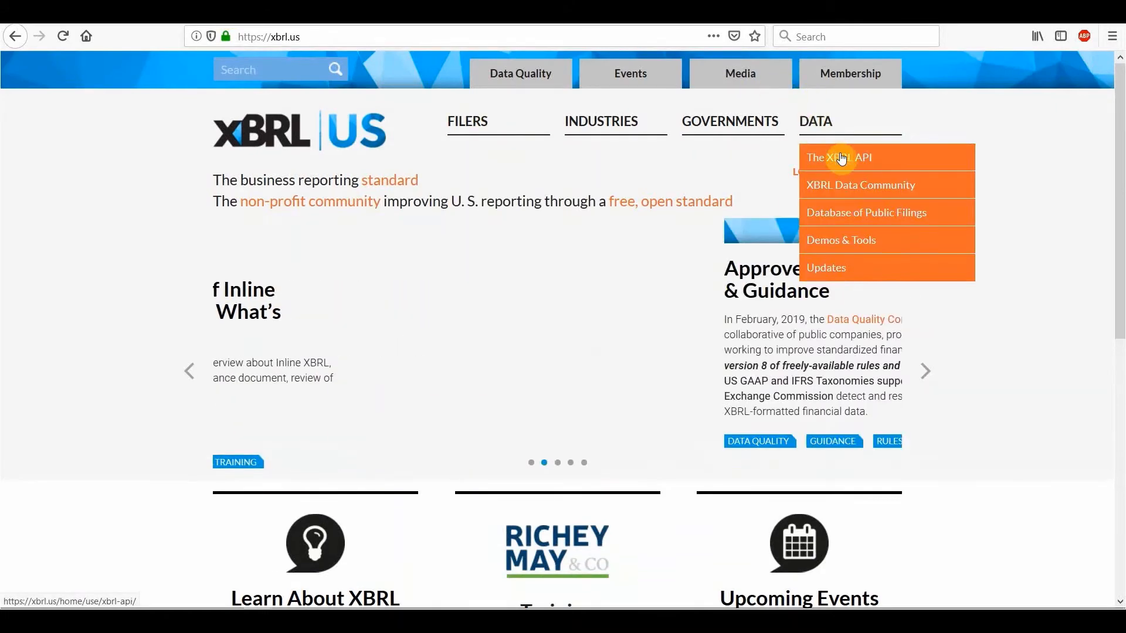
# Show Queries & Connections in Excel and select the UserName authentication parameter.
pyautogui.click(838, 157)
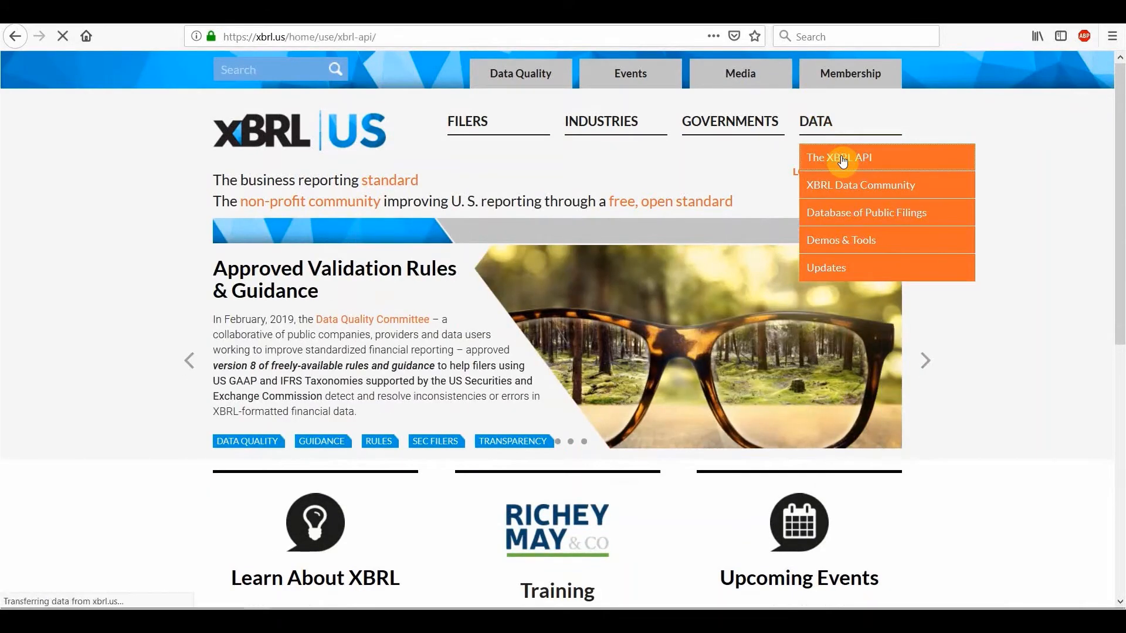
pyautogui.click(838, 158)
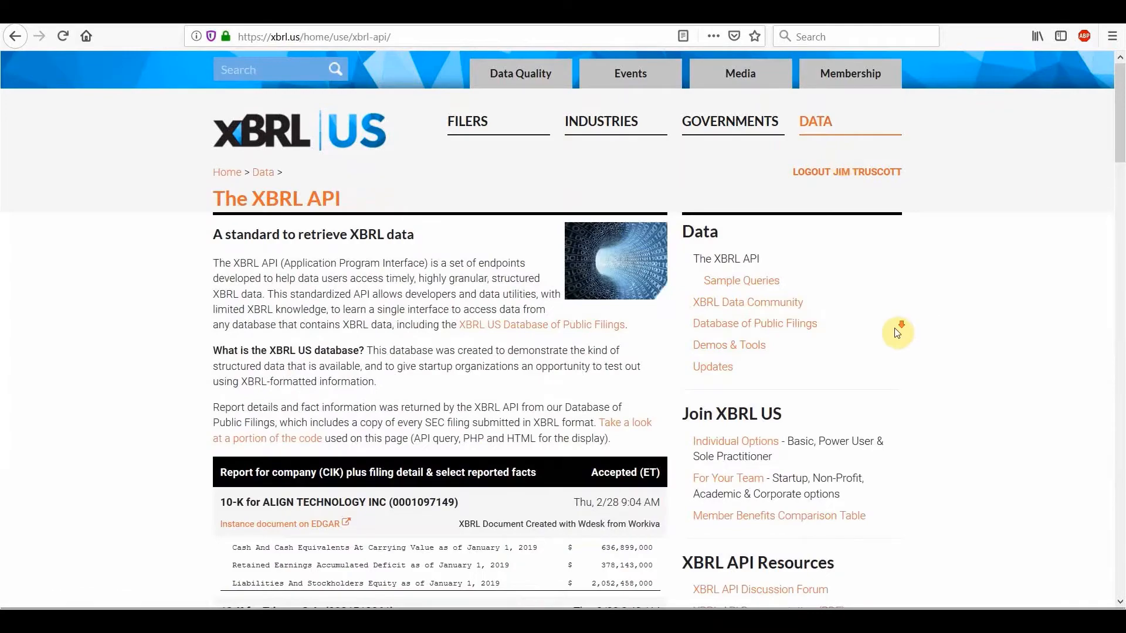
pyautogui.scroll(-3)
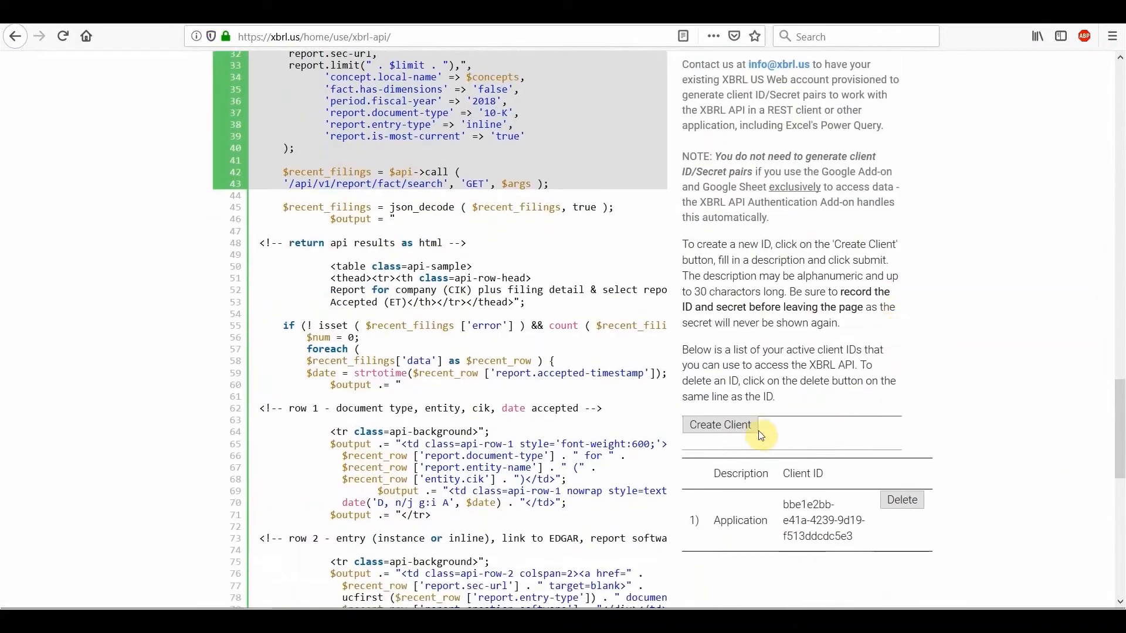
pyautogui.moveTo(787, 434)
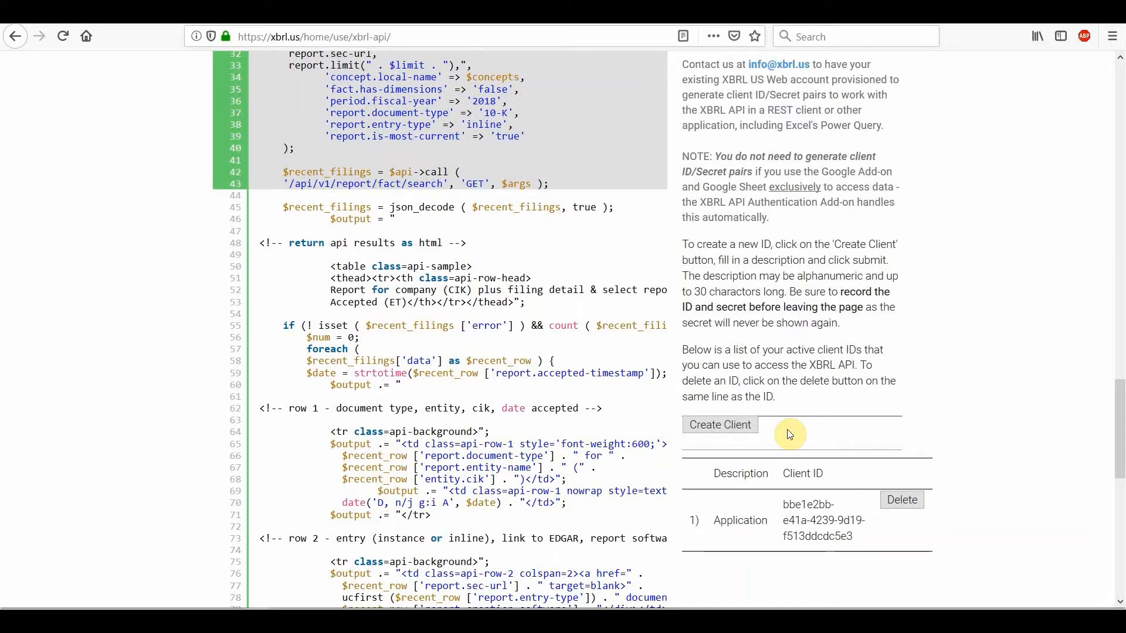
pyautogui.moveTo(804, 458)
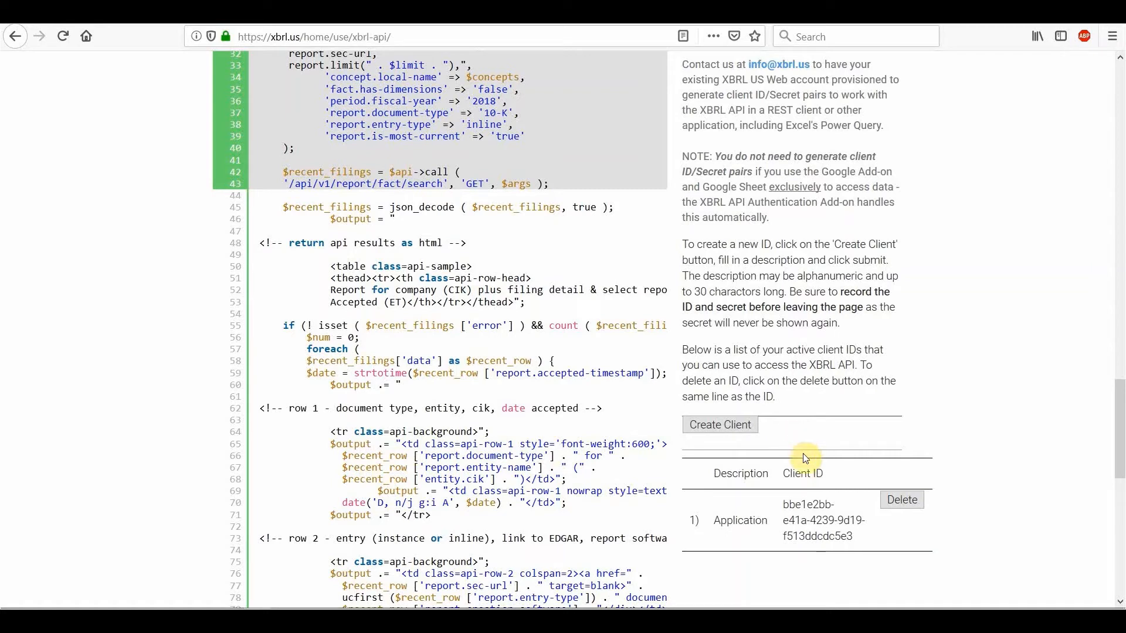
pyautogui.moveTo(845, 508)
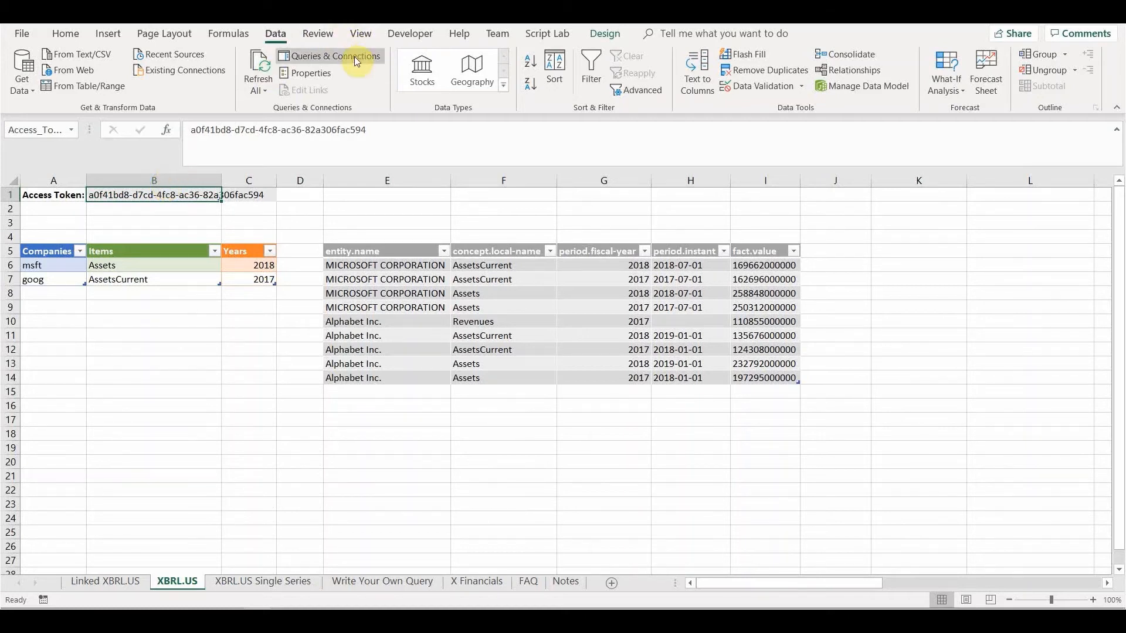
pyautogui.click(335, 56)
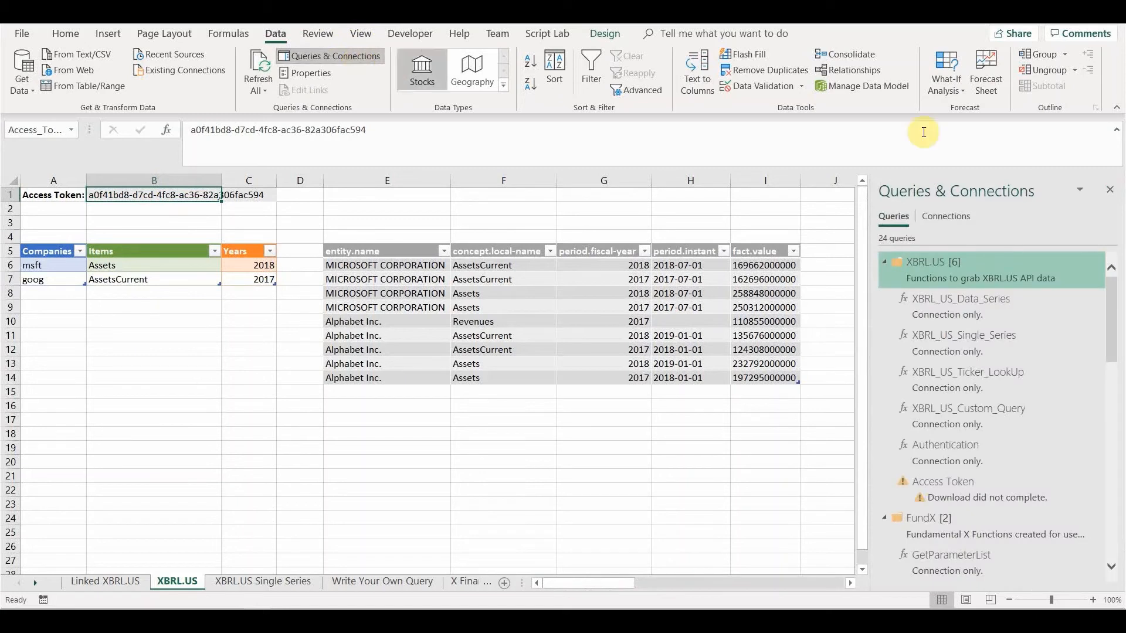
pyautogui.moveTo(1110, 544)
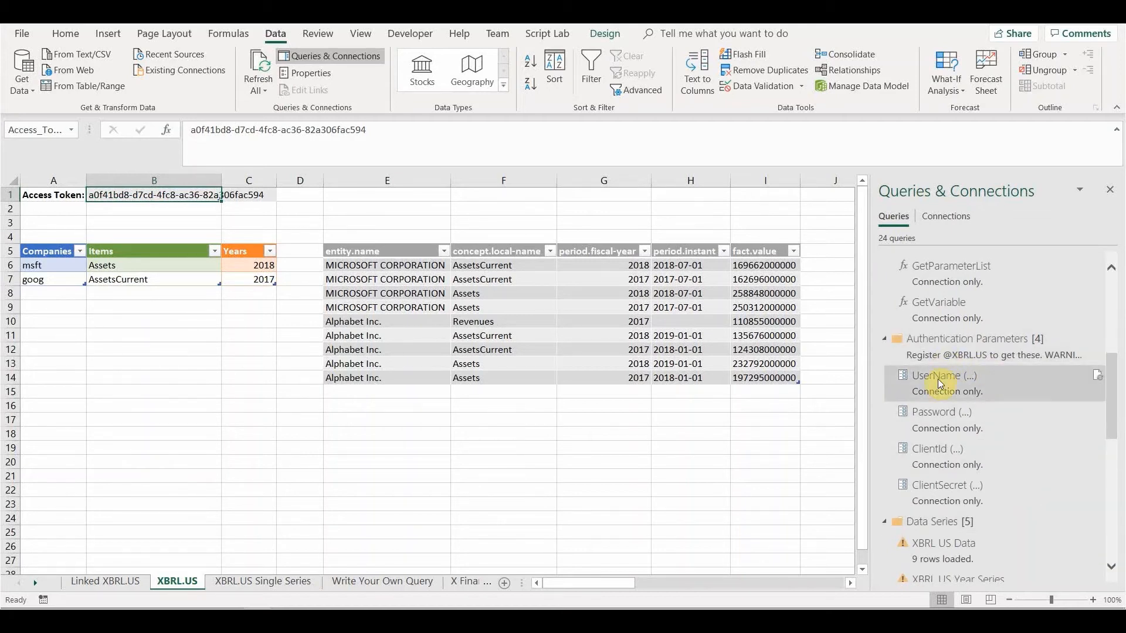
pyautogui.click(941, 380)
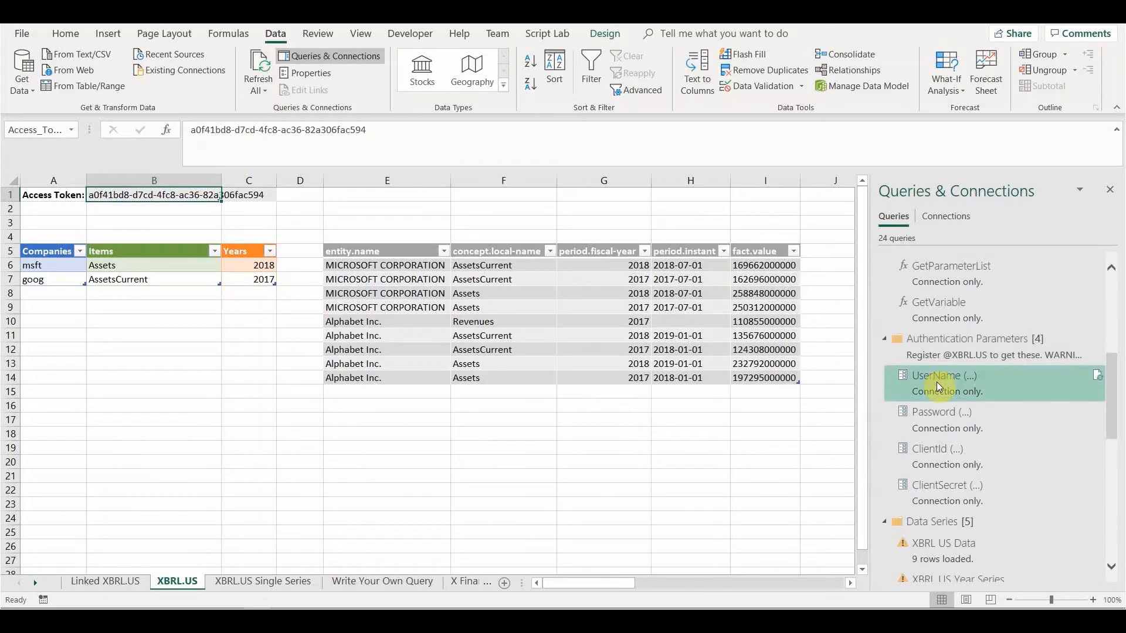
# Edit the UserName parameter in Power Query Editor, focusing its empty Current Value.
pyautogui.doubleClick(937, 376)
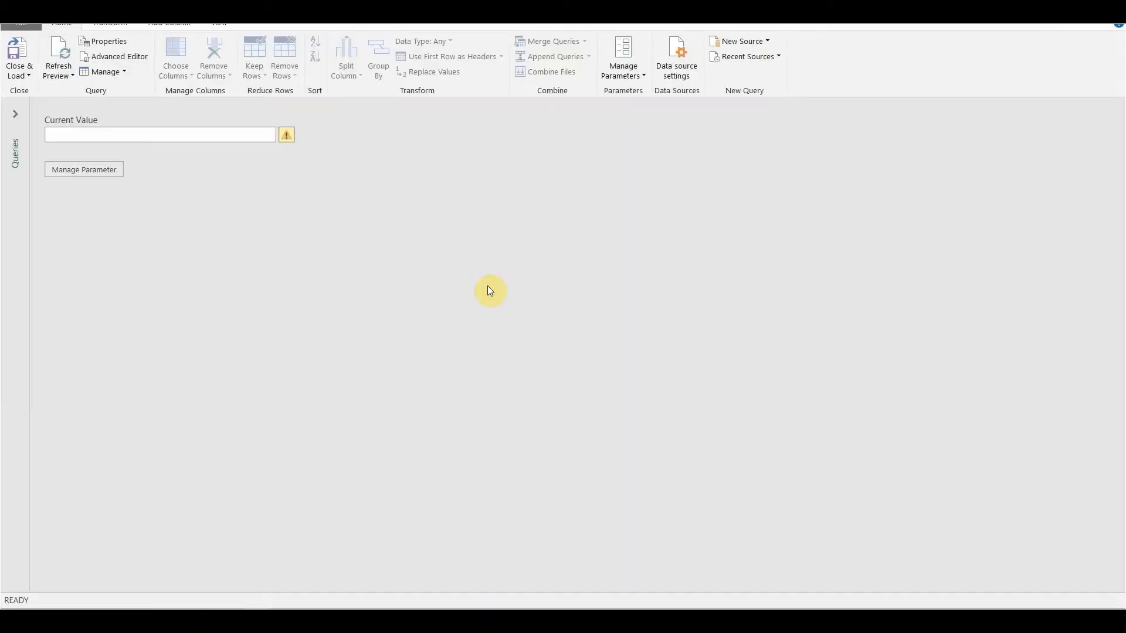
pyautogui.moveTo(203, 175)
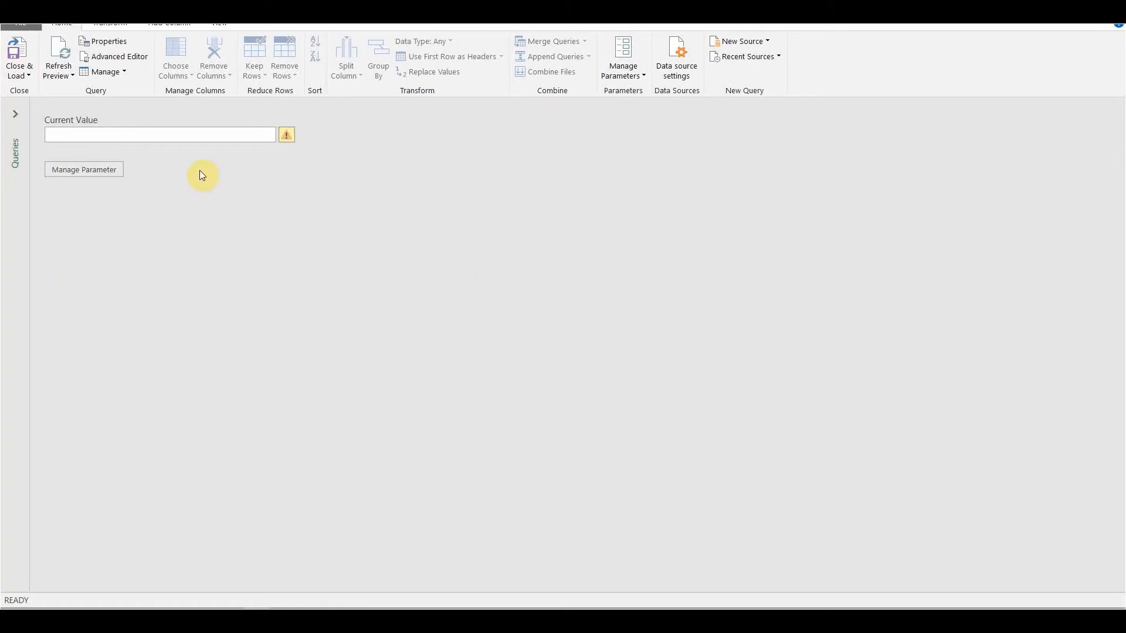
pyautogui.click(160, 135)
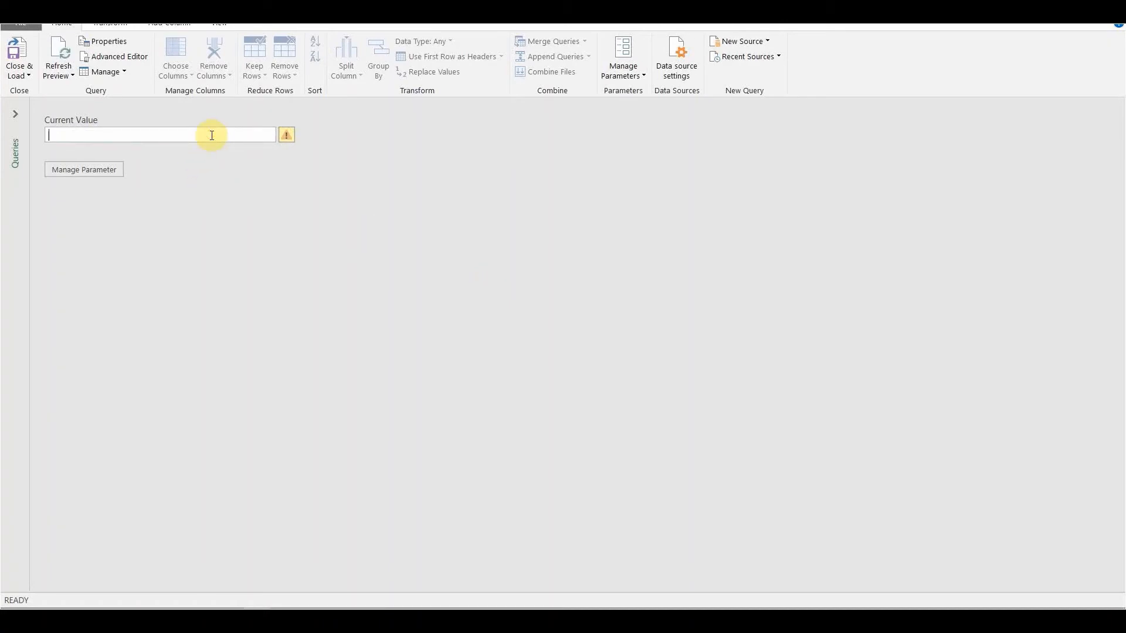
pyautogui.moveTo(71, 194)
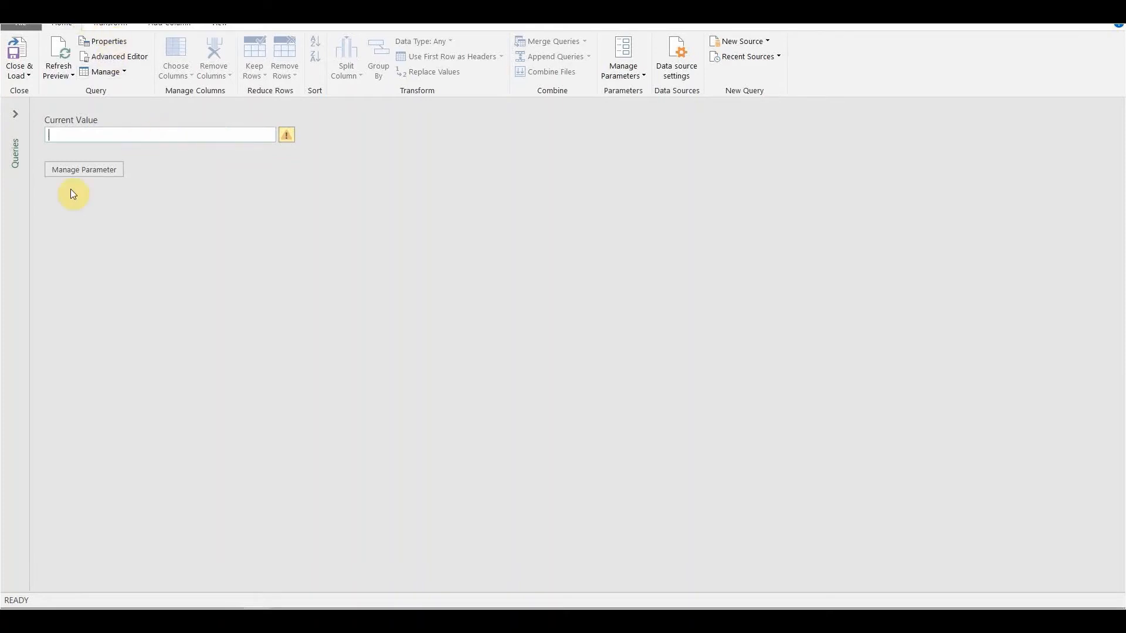
pyautogui.click(84, 170)
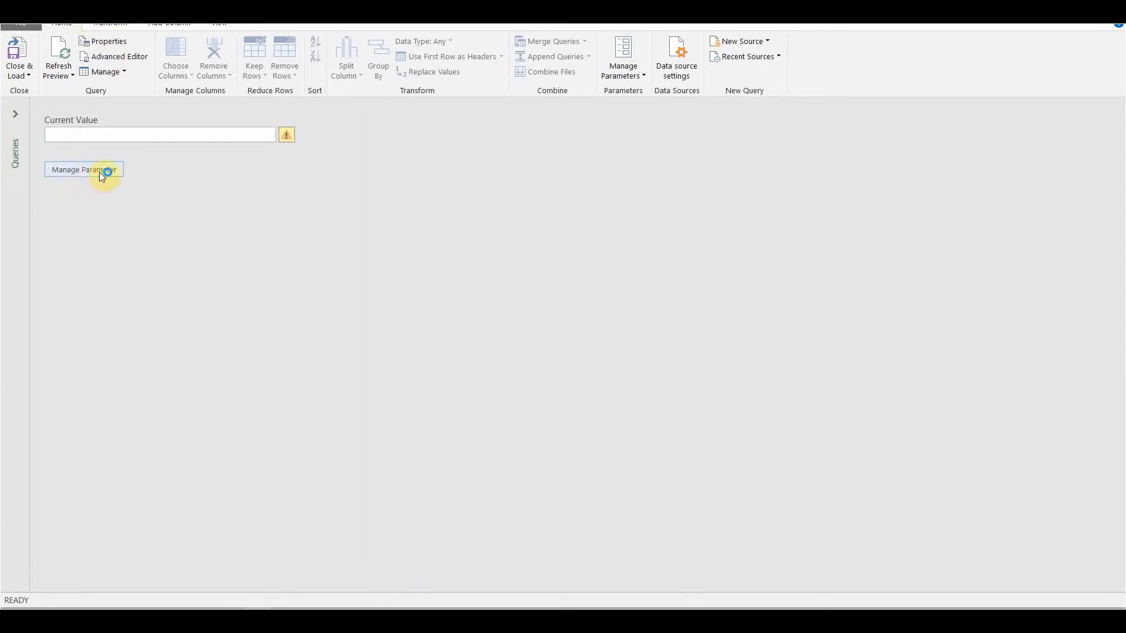
pyautogui.click(83, 170)
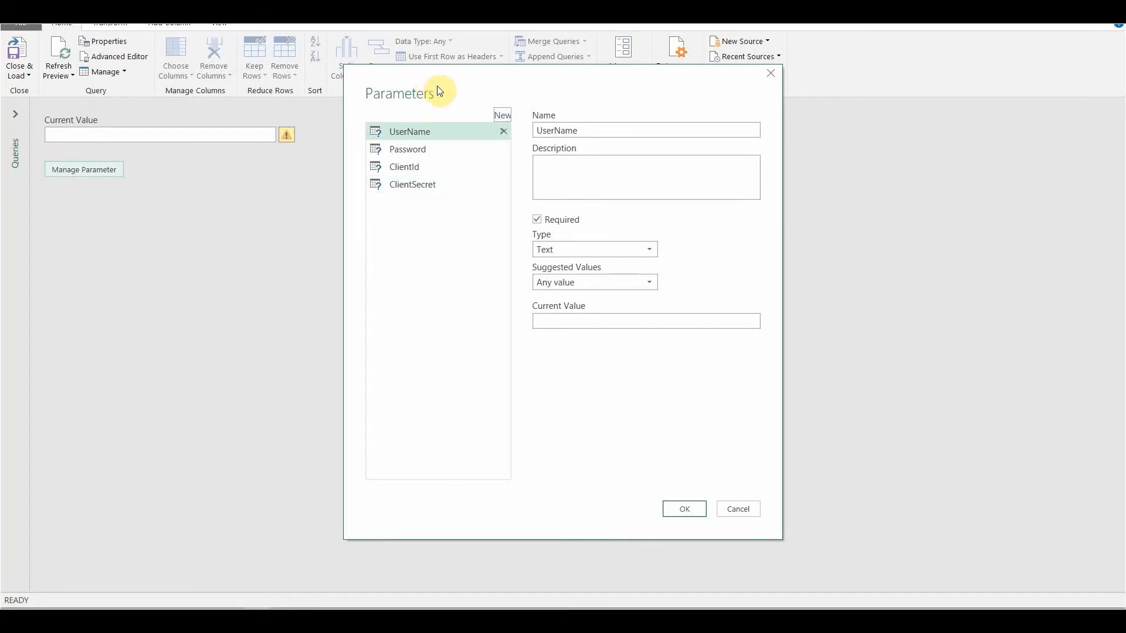
pyautogui.moveTo(445, 99)
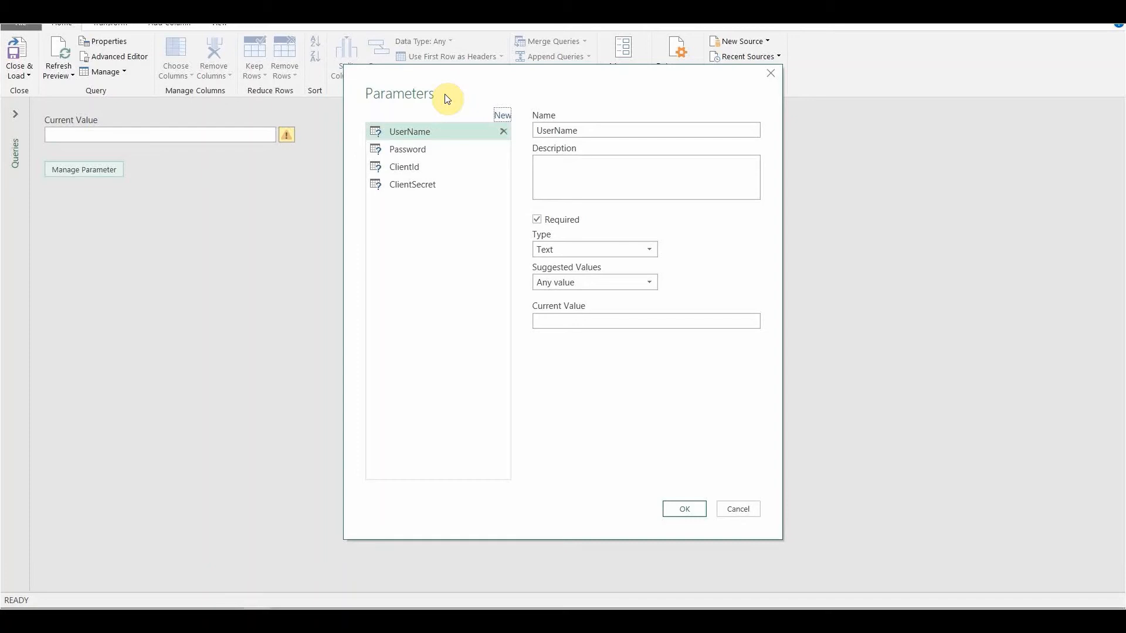
pyautogui.moveTo(486, 274)
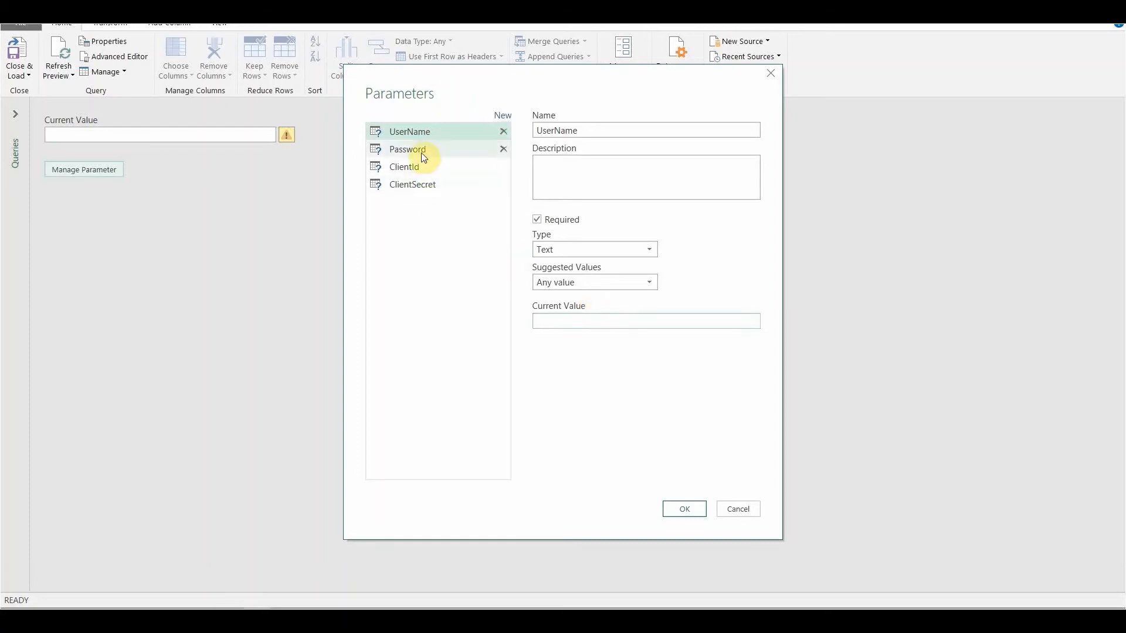
pyautogui.click(407, 148)
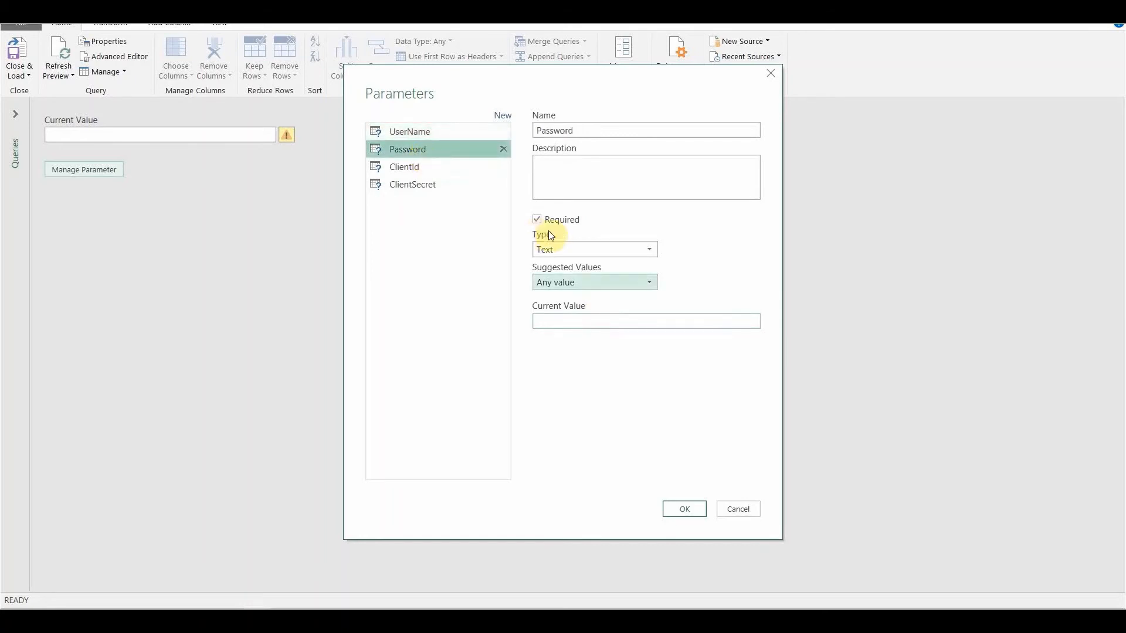
pyautogui.click(736, 509)
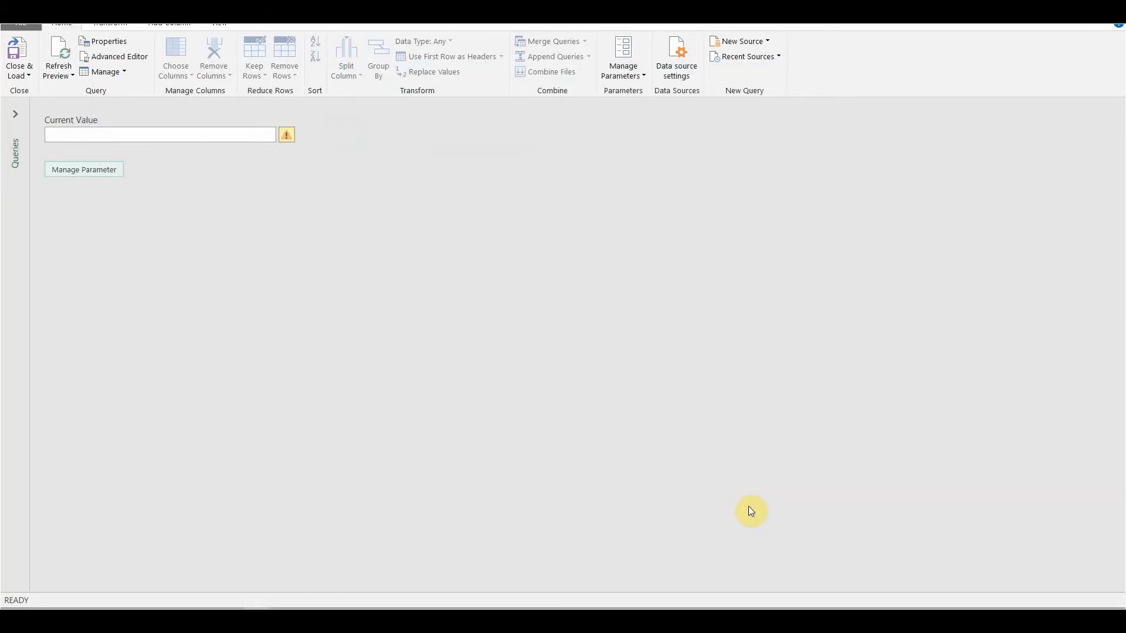
pyautogui.moveTo(737, 333)
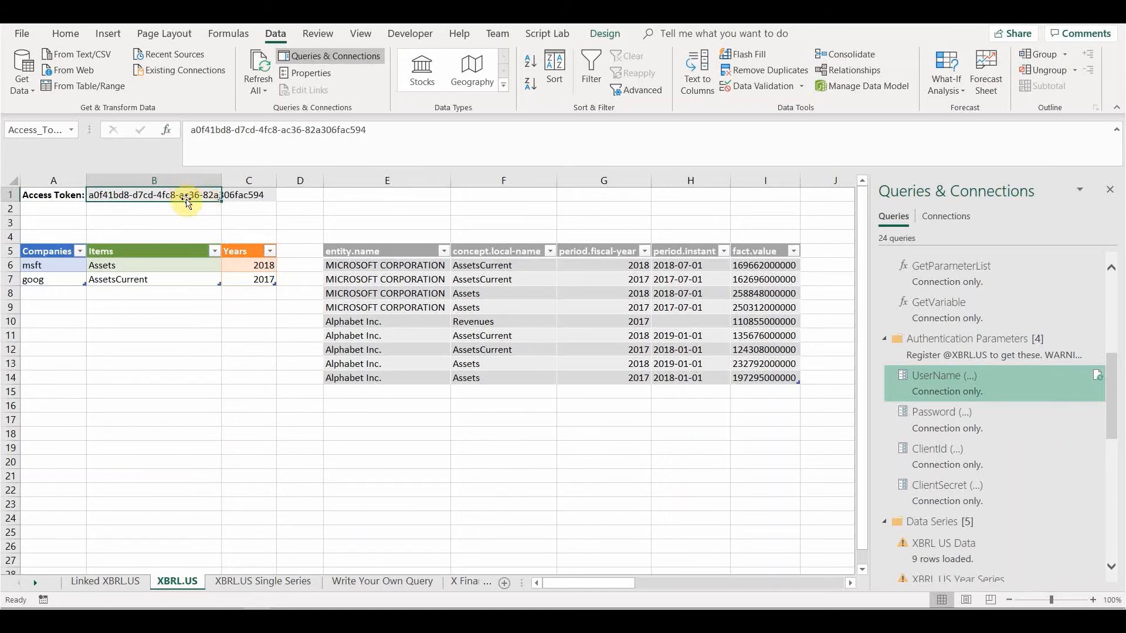
pyautogui.moveTo(189, 198)
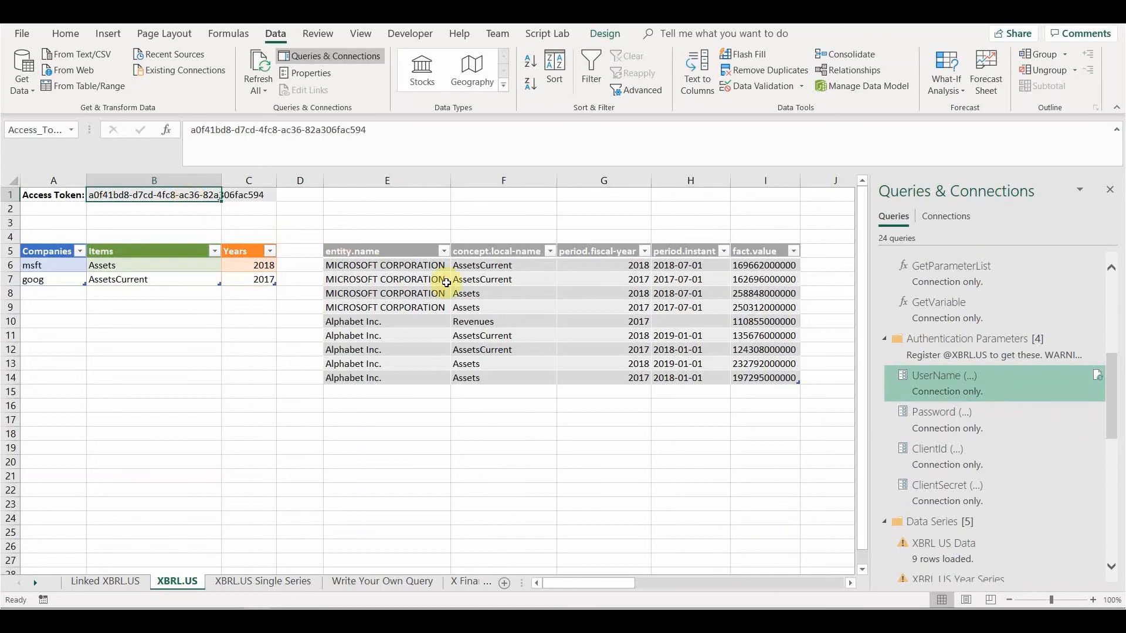
# Select result cells in the refreshed eight-row XBRL.US table.
pyautogui.click(386, 265)
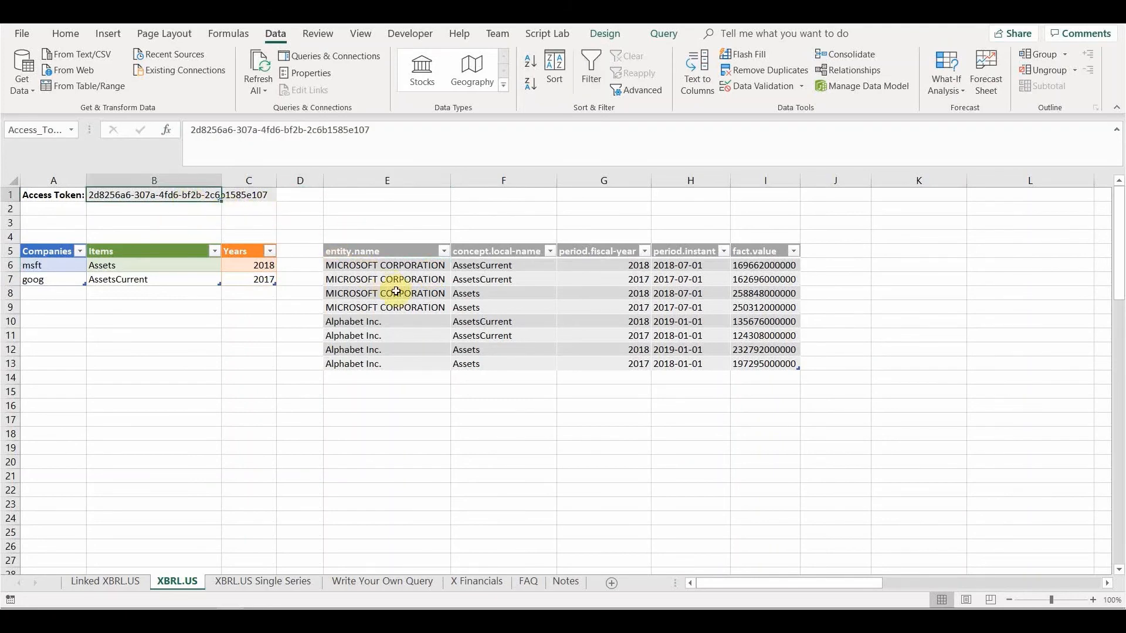
pyautogui.click(386, 293)
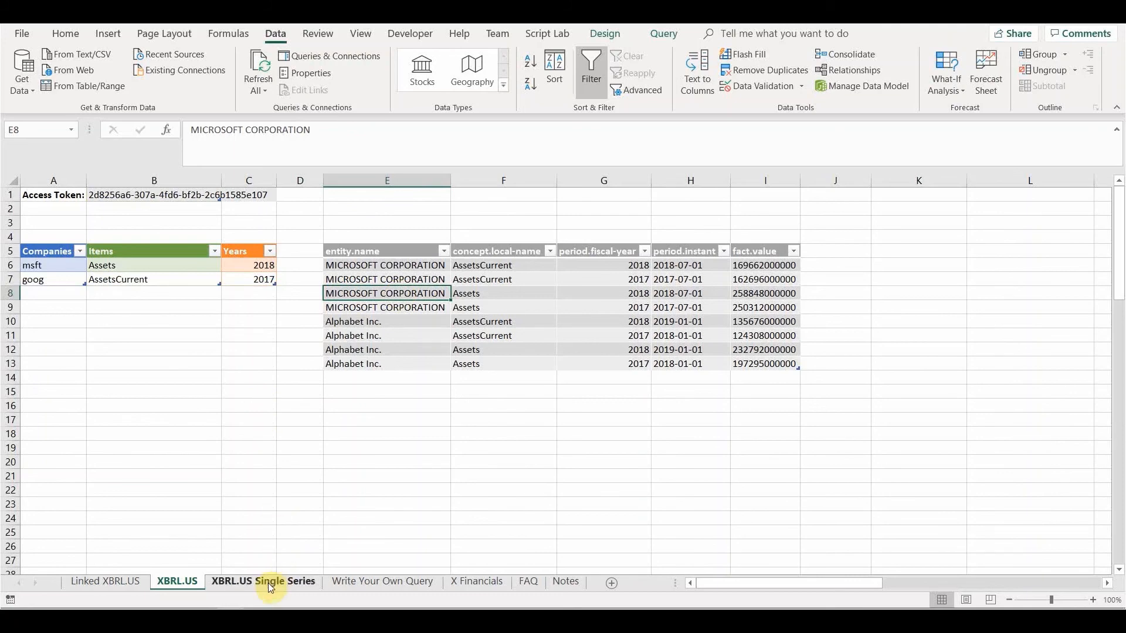
# Review the Single Series sheet's Assets, 2018 and MSFT inputs and AssetsCurrent results.
pyautogui.click(263, 581)
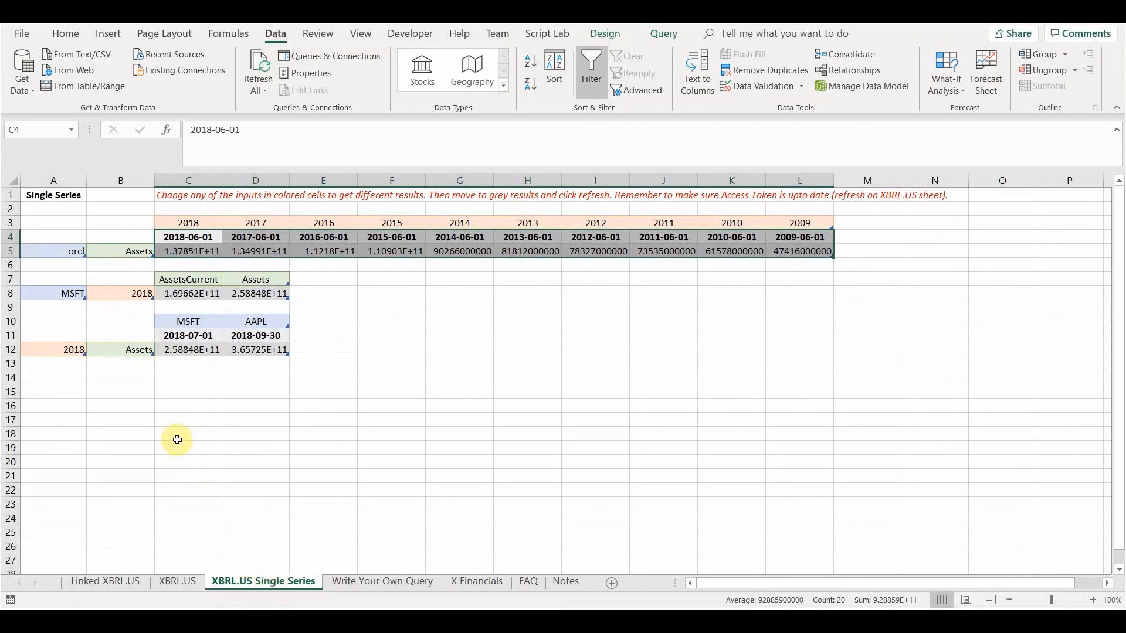
pyautogui.moveTo(117, 274)
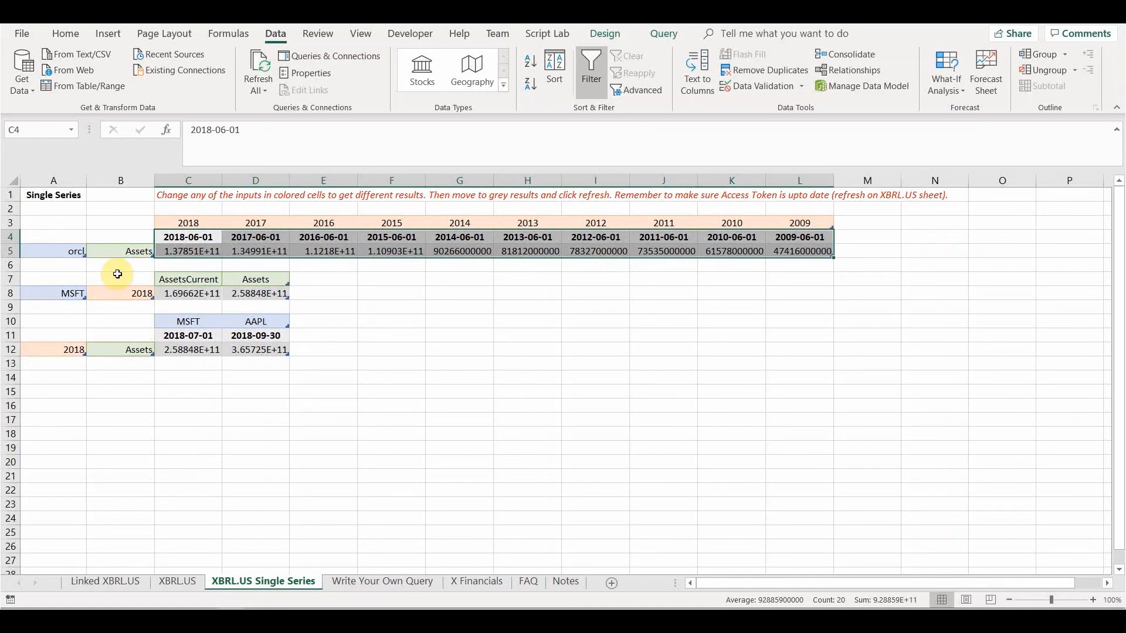
pyautogui.click(121, 252)
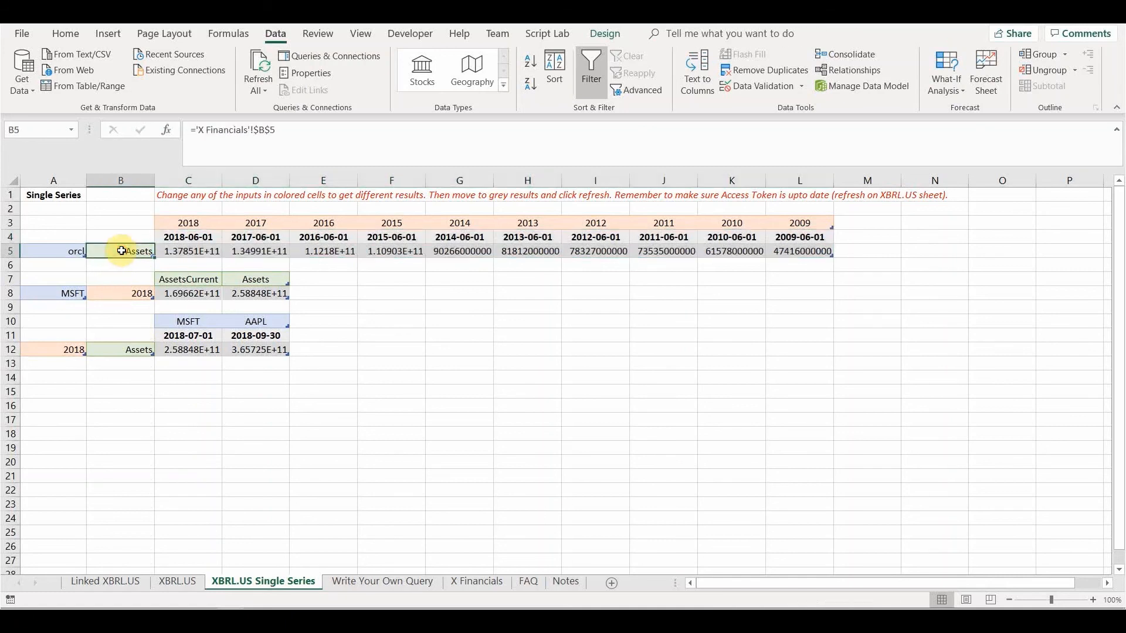
pyautogui.click(53, 252)
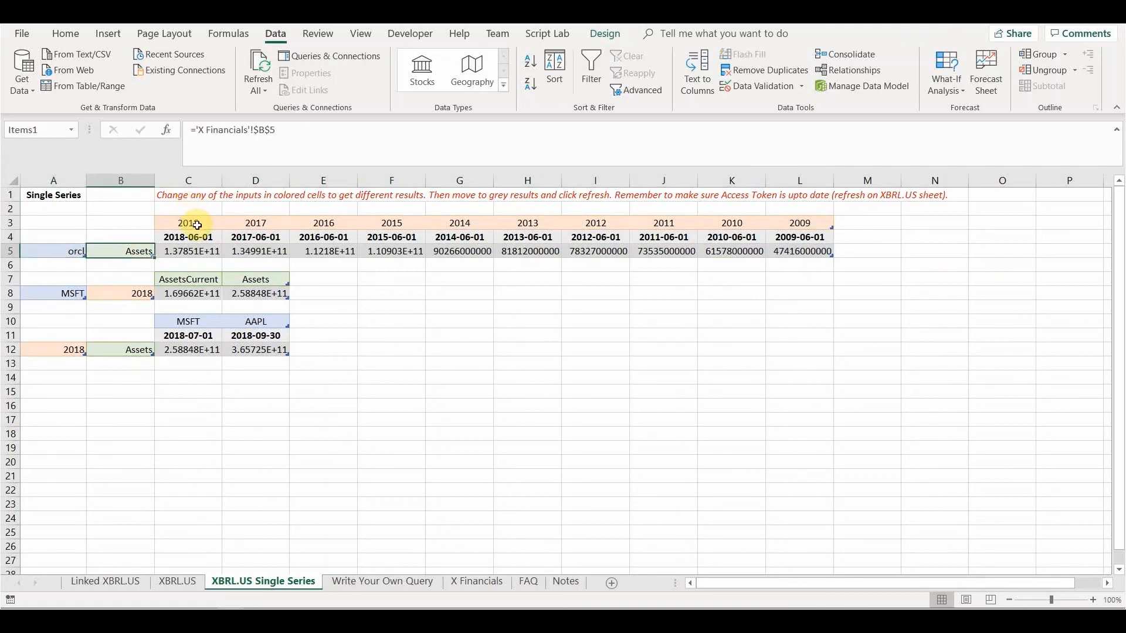
pyautogui.click(188, 223)
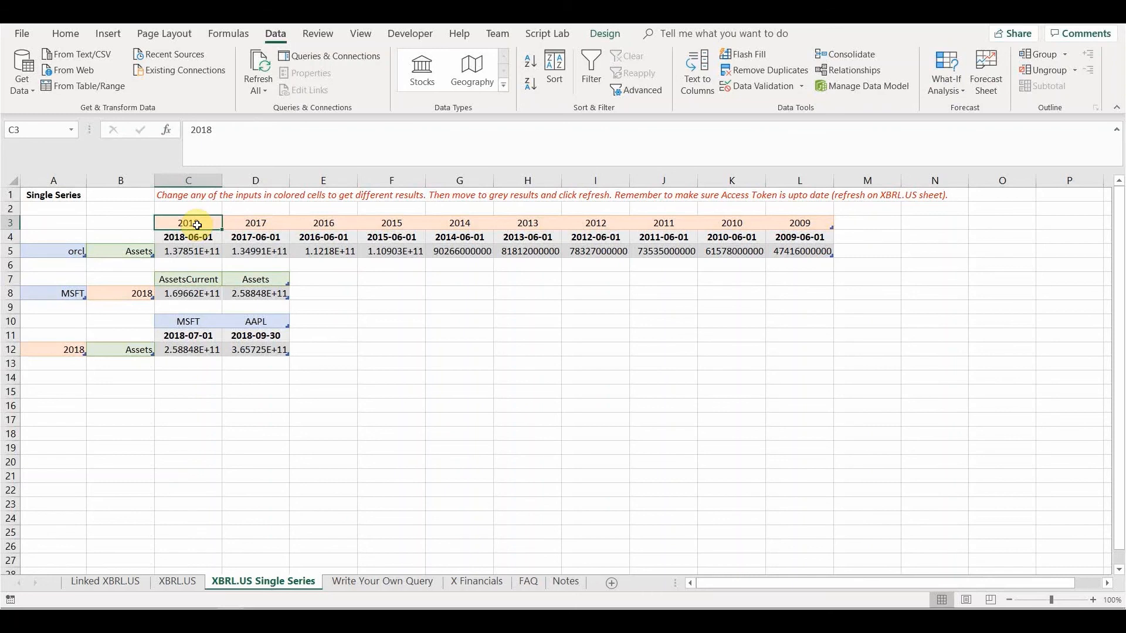
pyautogui.click(120, 294)
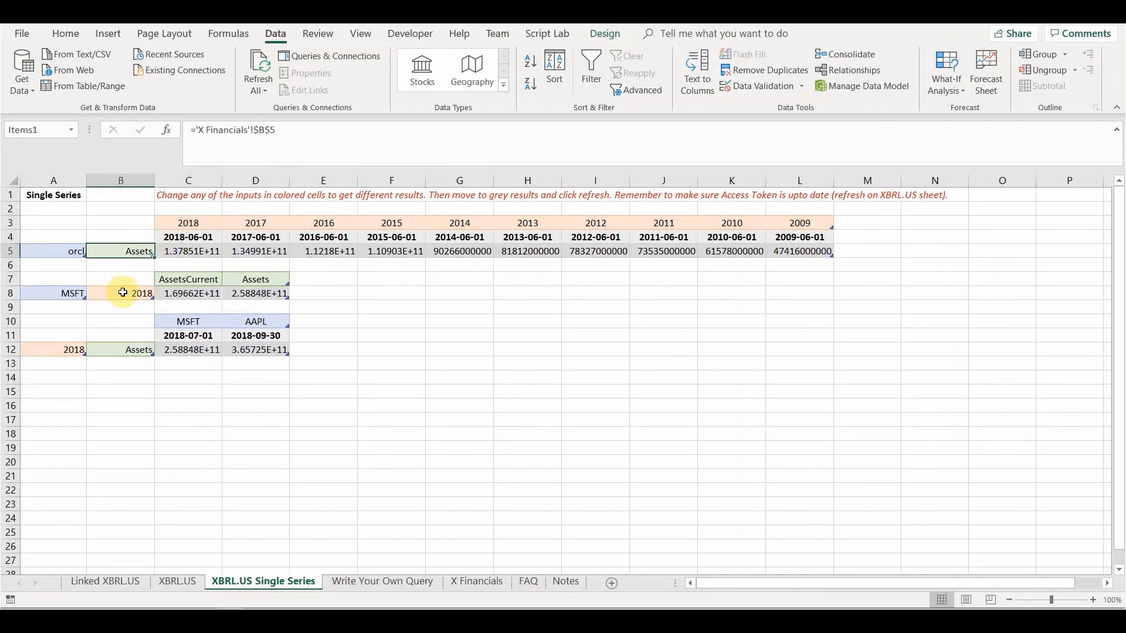
pyautogui.click(188, 279)
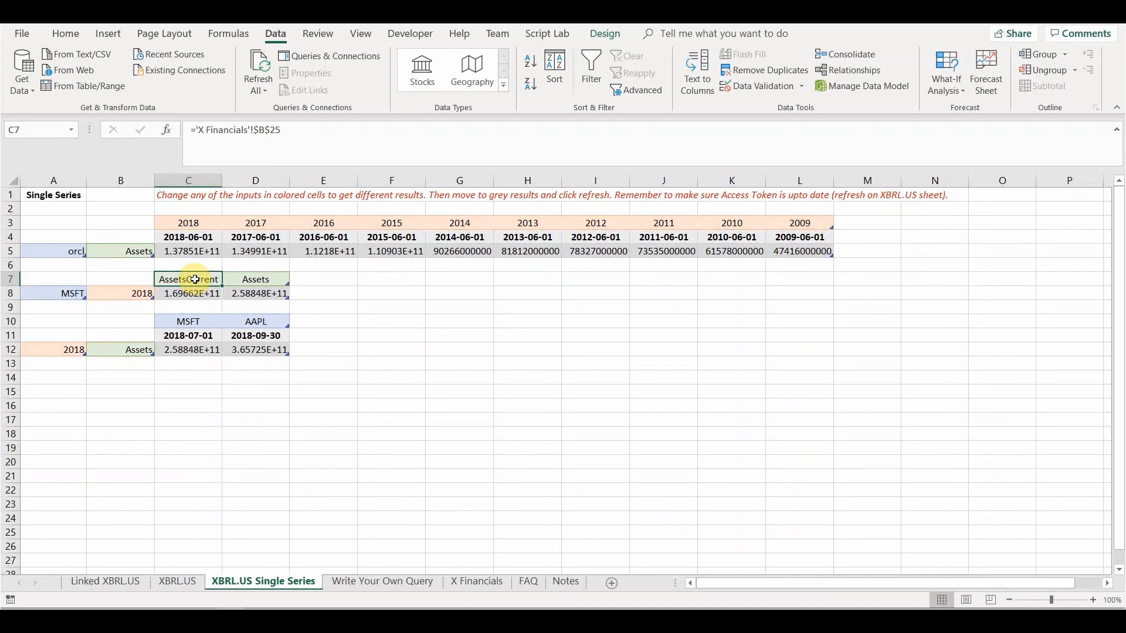
pyautogui.moveTo(197, 295)
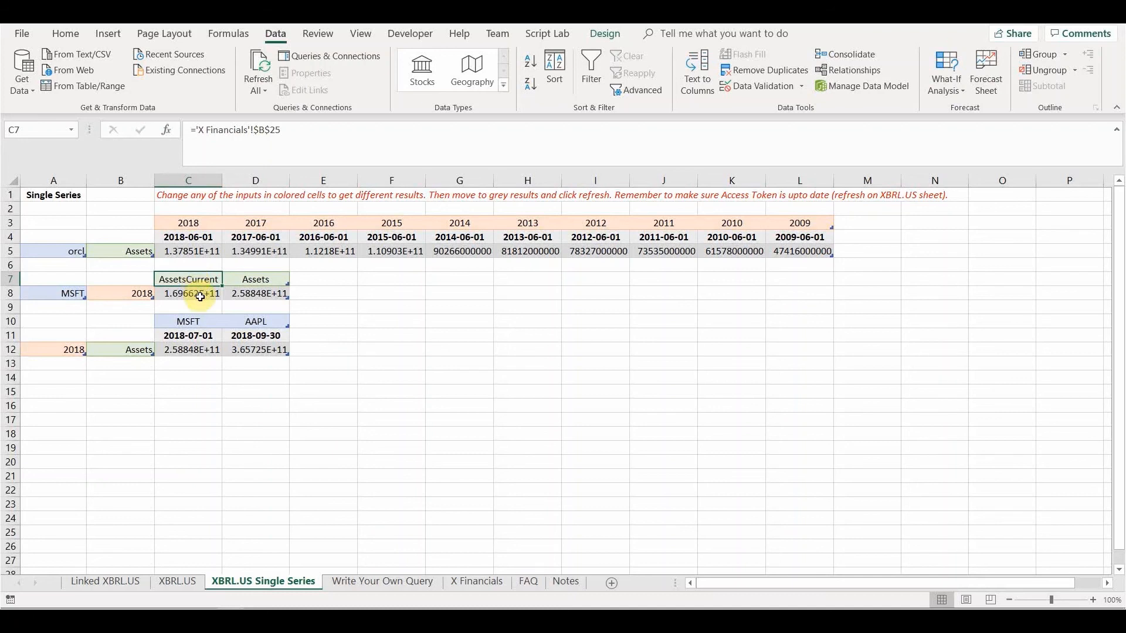
pyautogui.click(188, 293)
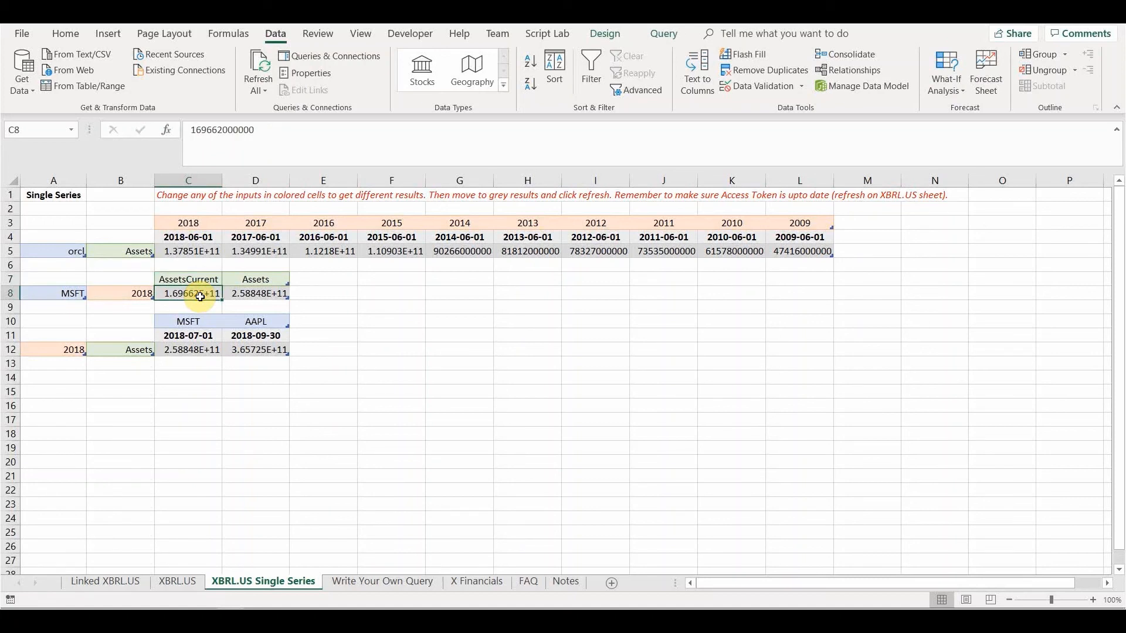
pyautogui.moveTo(405, 427)
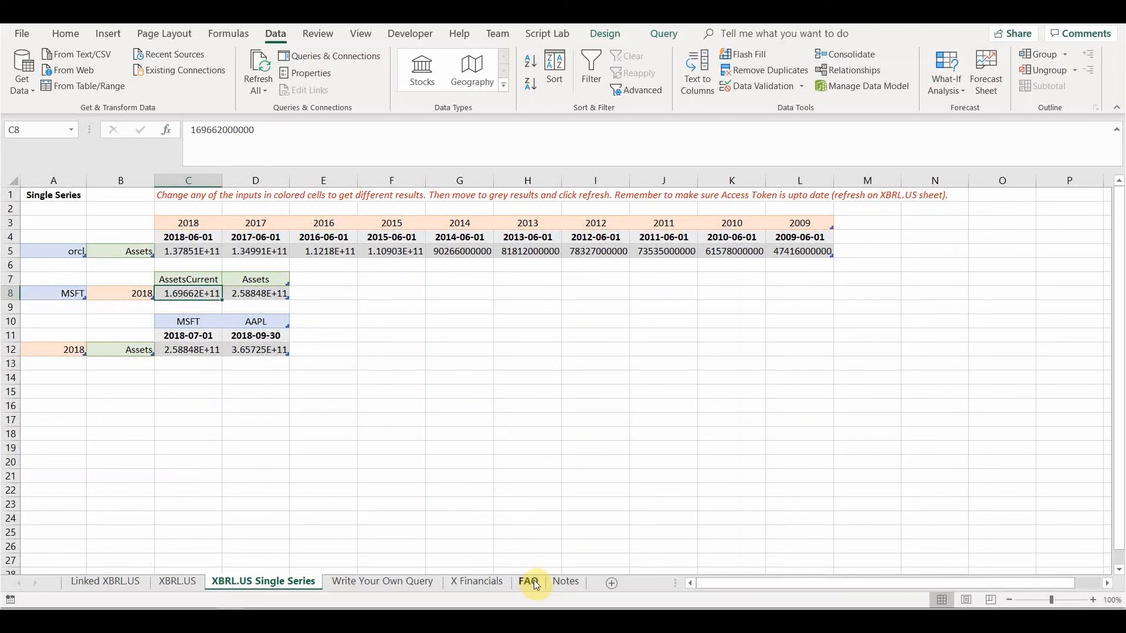
# Switch to the FAQ sheet and review the 'How does it work' note in B8.
pyautogui.click(528, 581)
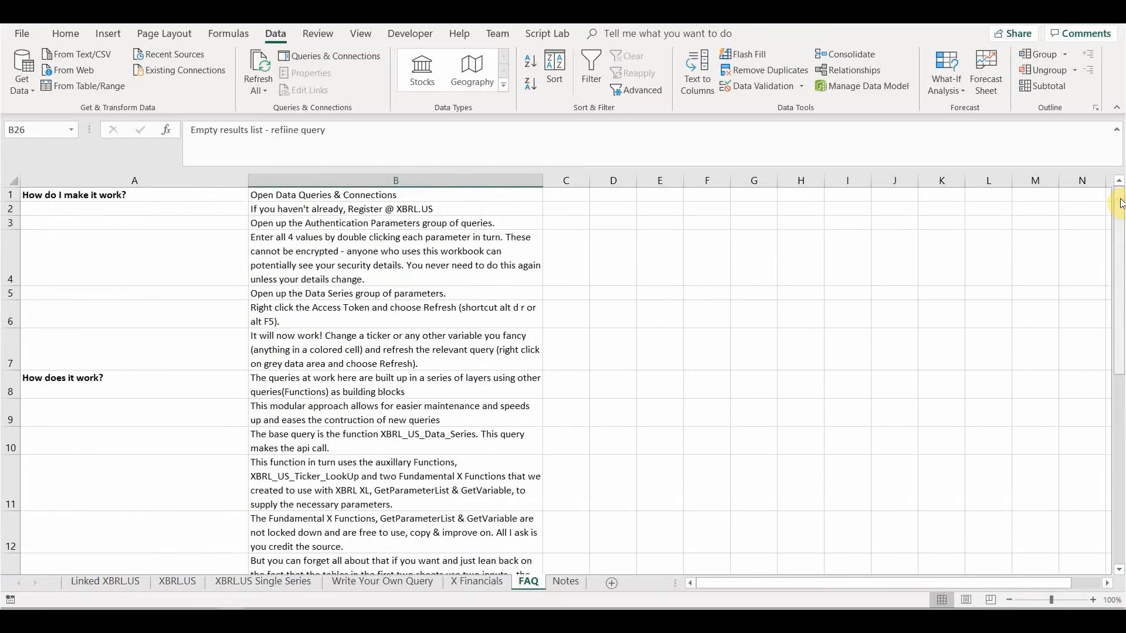
pyautogui.click(395, 384)
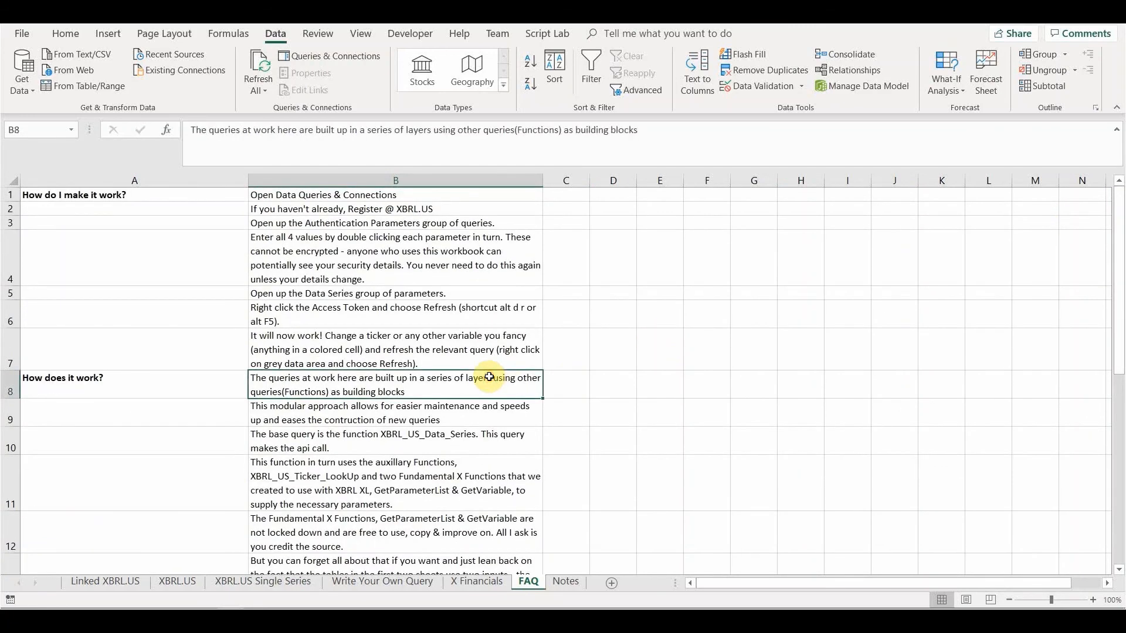